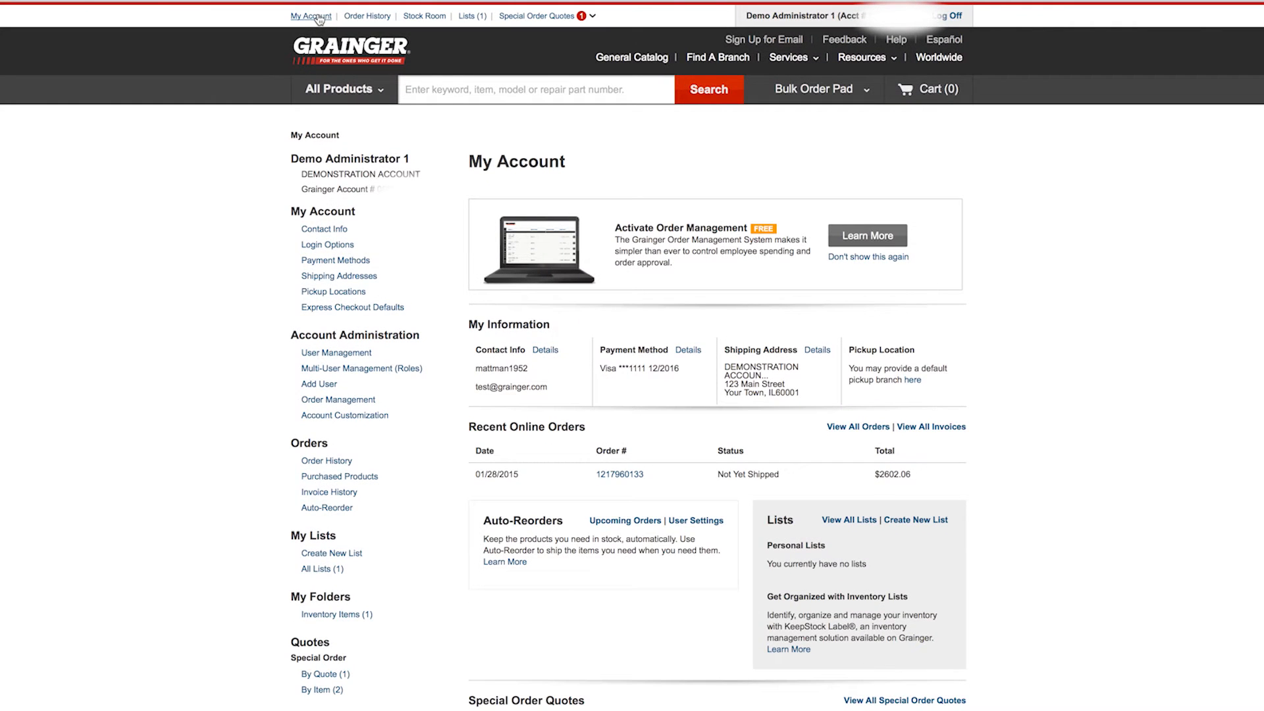
mouse_move(830, 216)
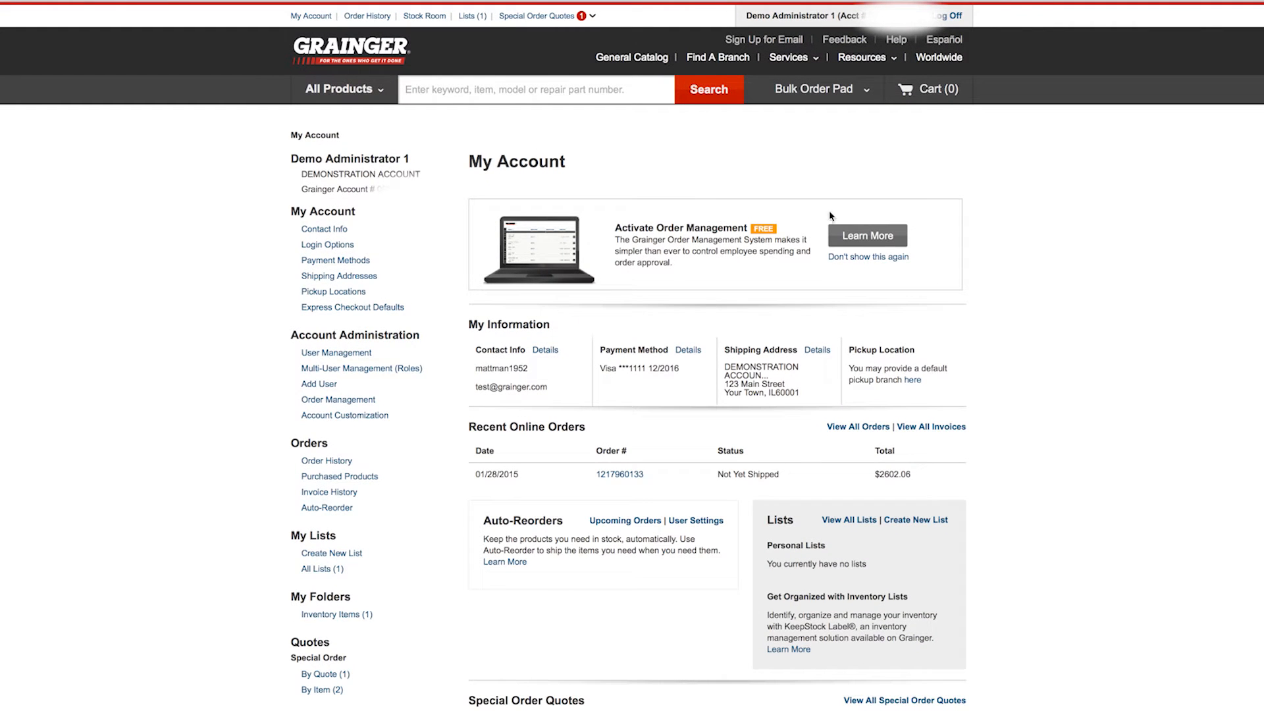
mouse_move(865, 236)
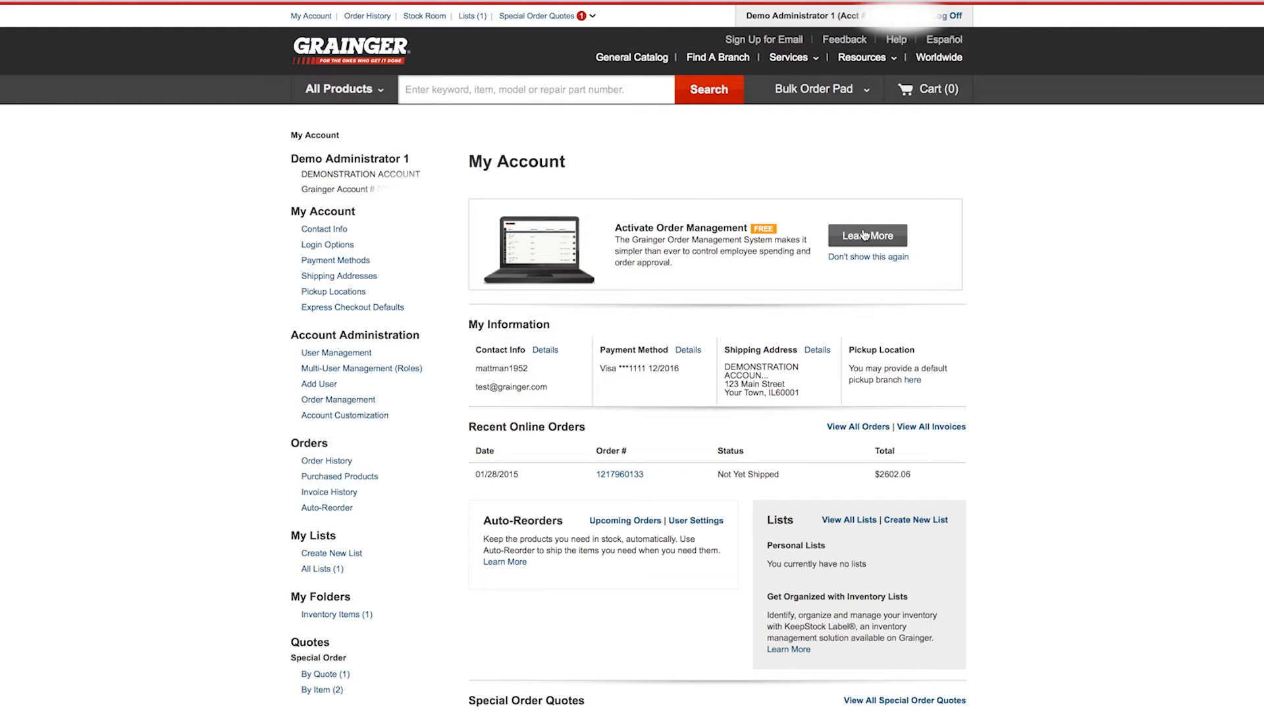
mouse_move(895, 239)
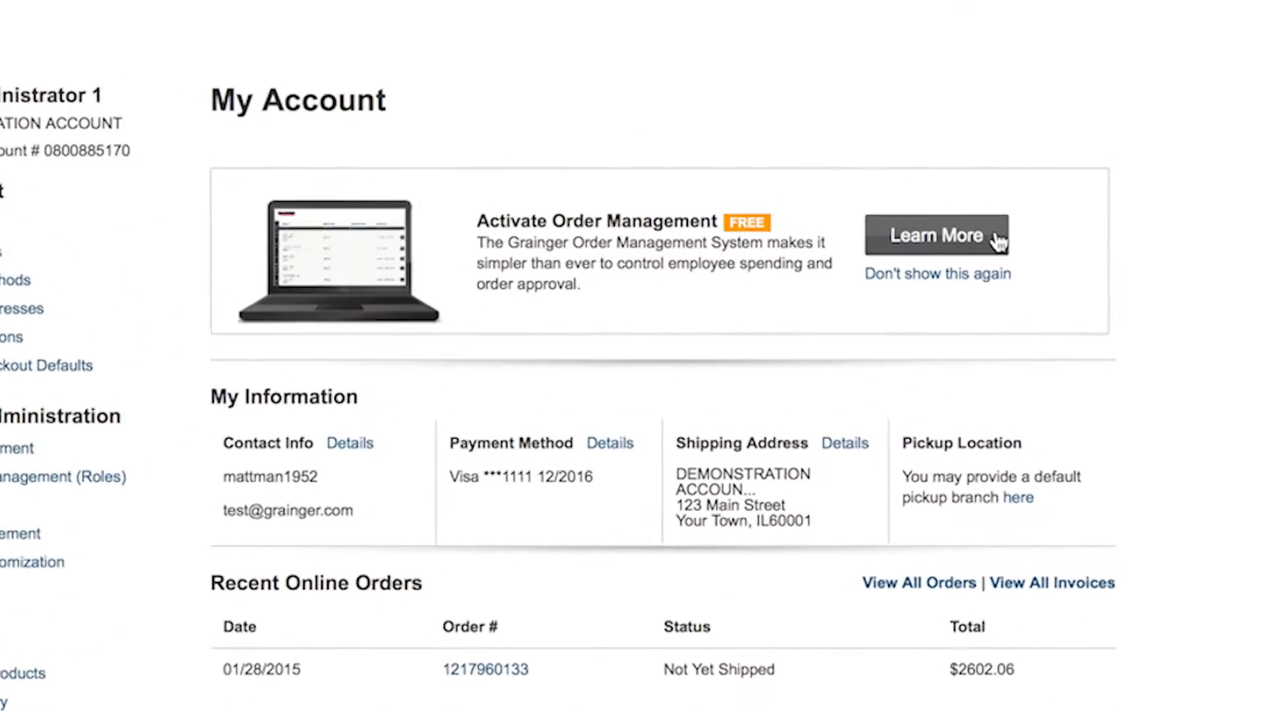
Step: View the Order Management details page down to its How Does it Work section
left_click(936, 235)
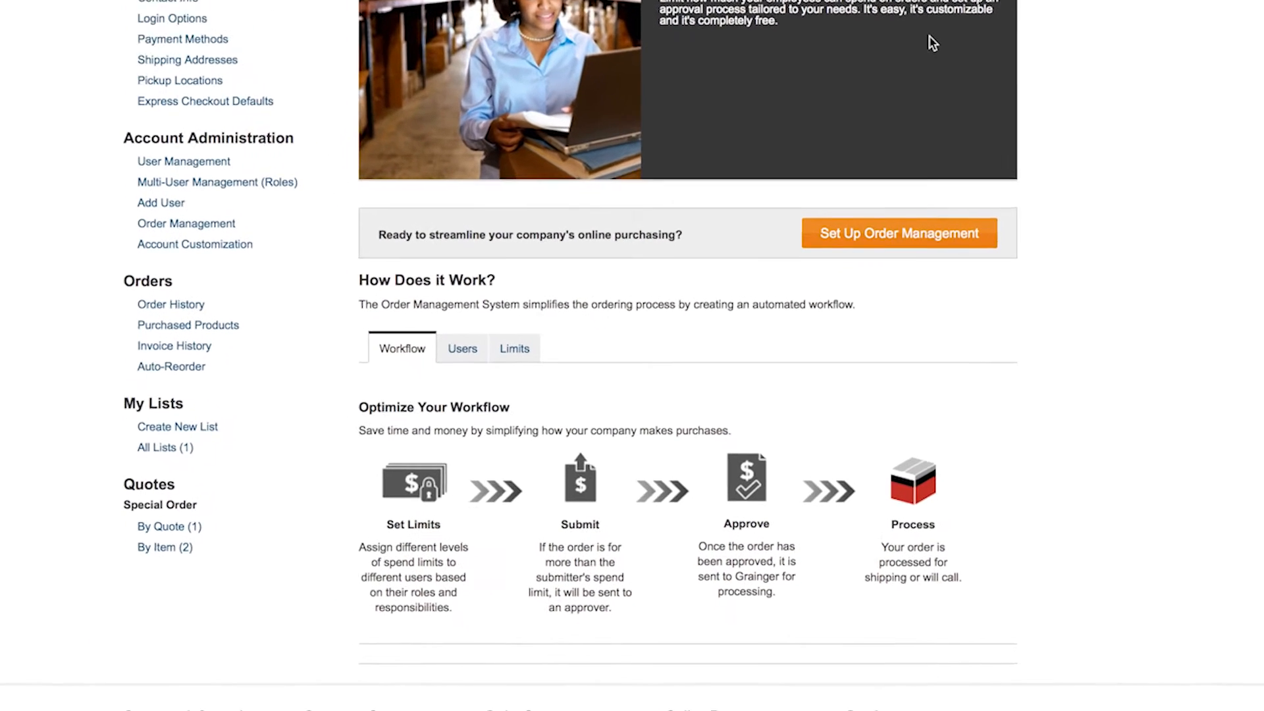
scroll("down", 3)
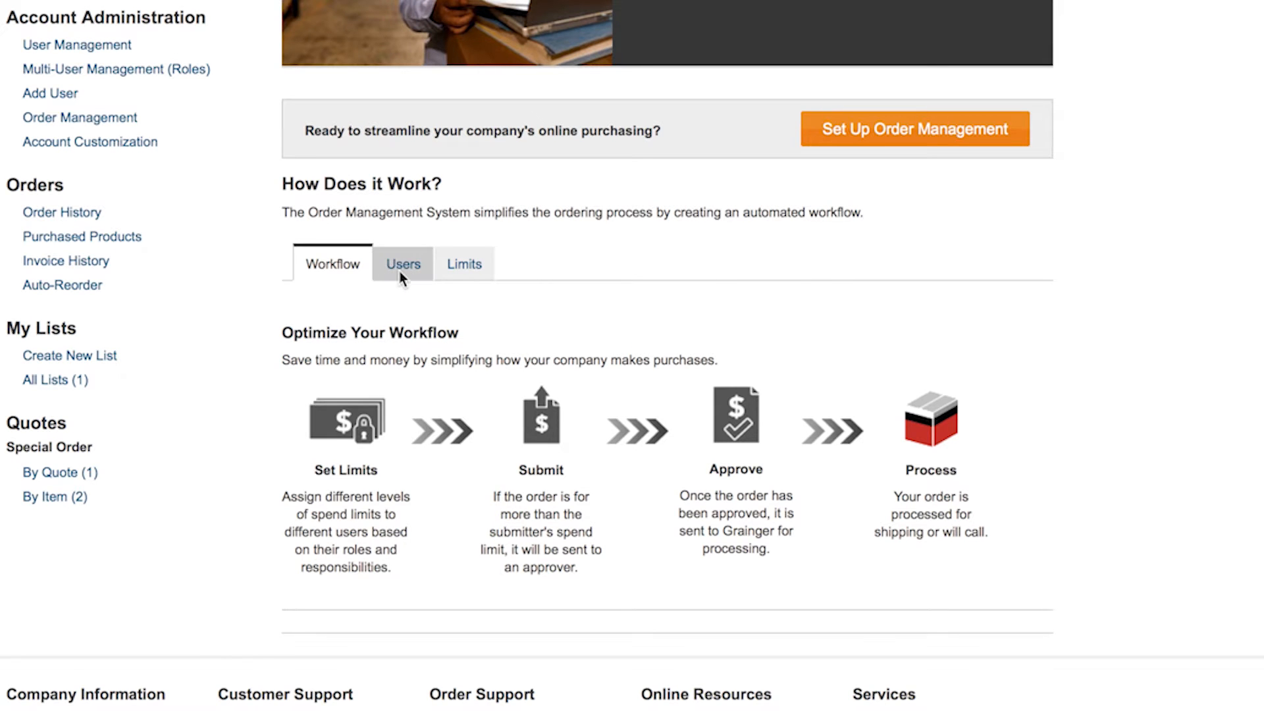
left_click(464, 263)
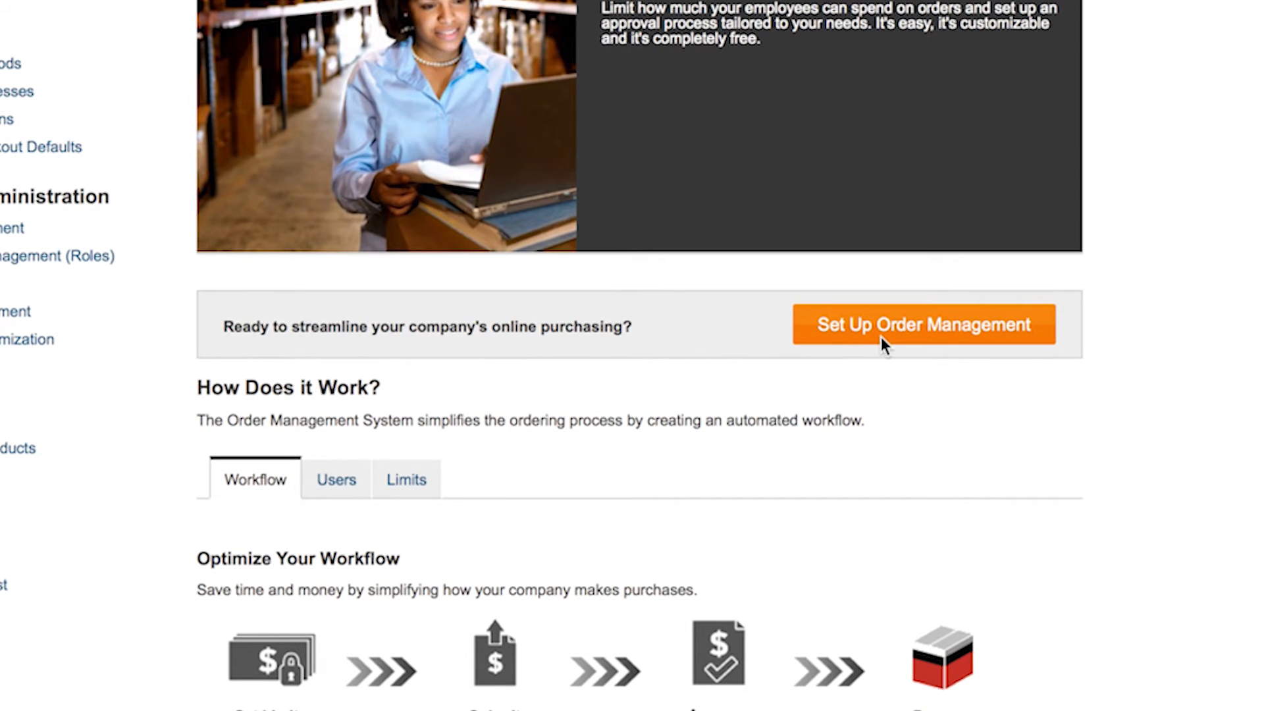
Step: Begin the custom Order Management setup, reaching Step 1 of 4 for spend and approval limits
left_click(923, 324)
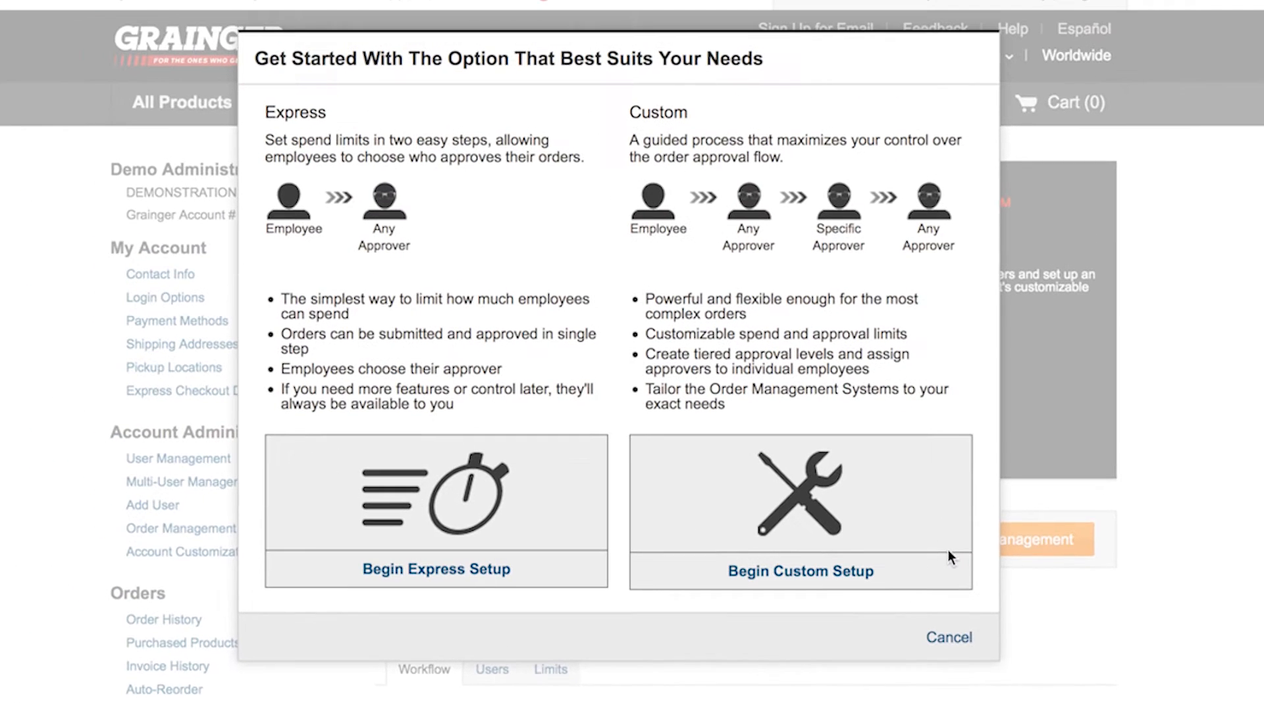
mouse_move(642, 550)
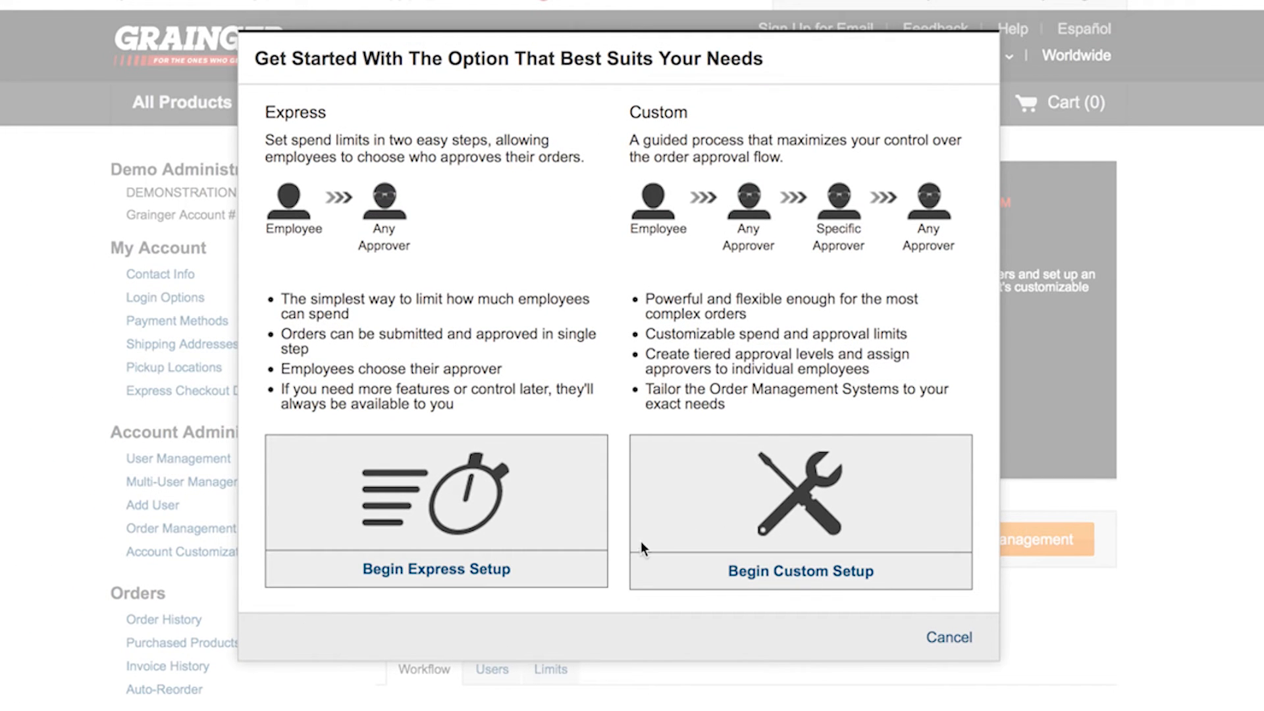
mouse_move(663, 575)
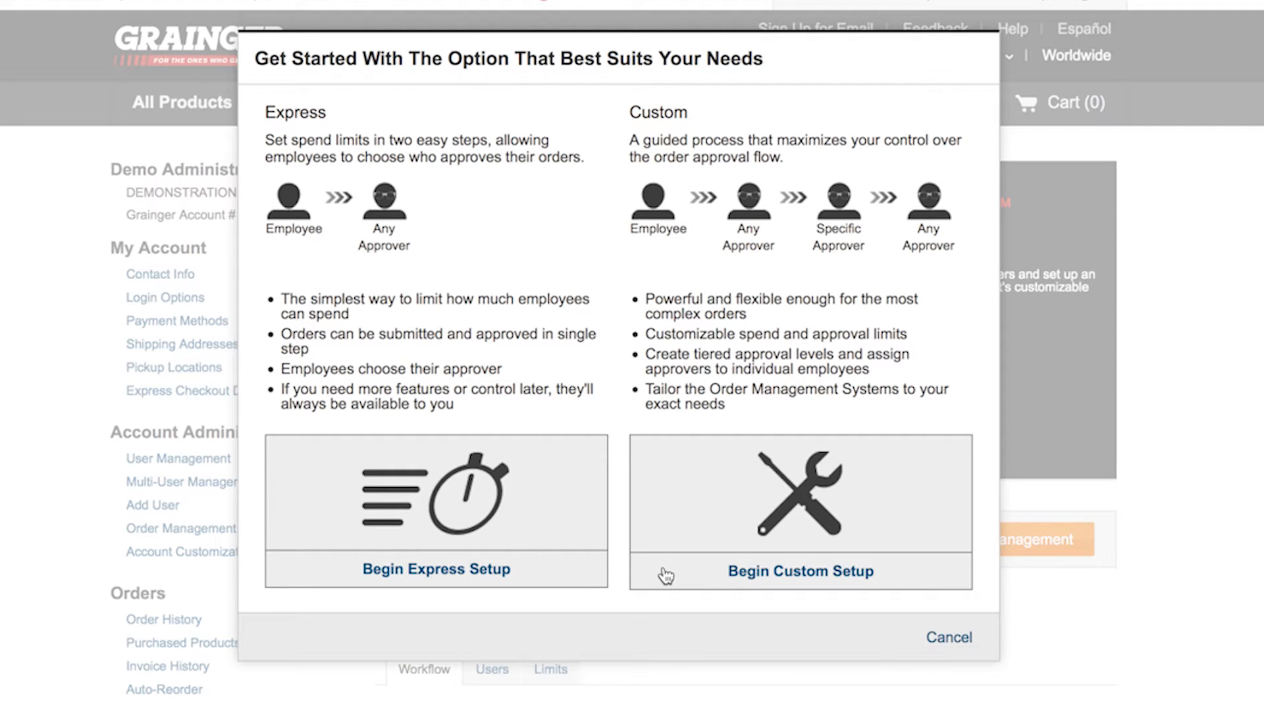
left_click(799, 570)
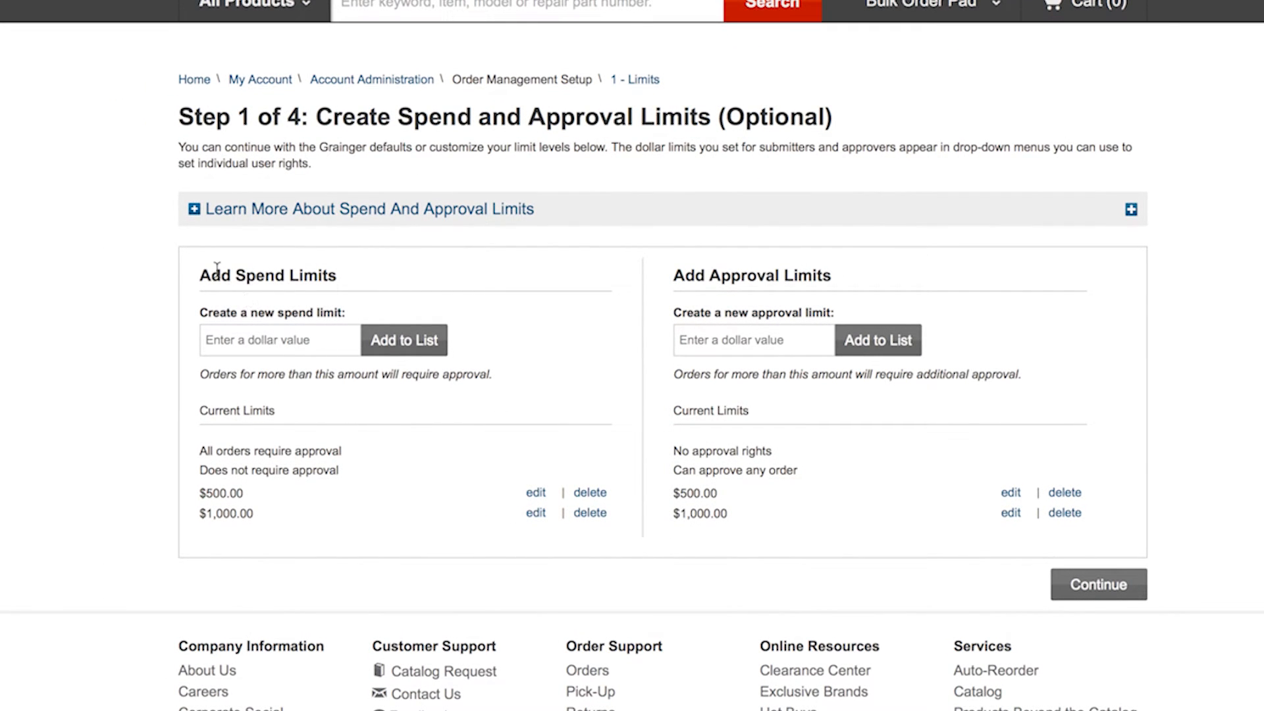
left_click(192, 210)
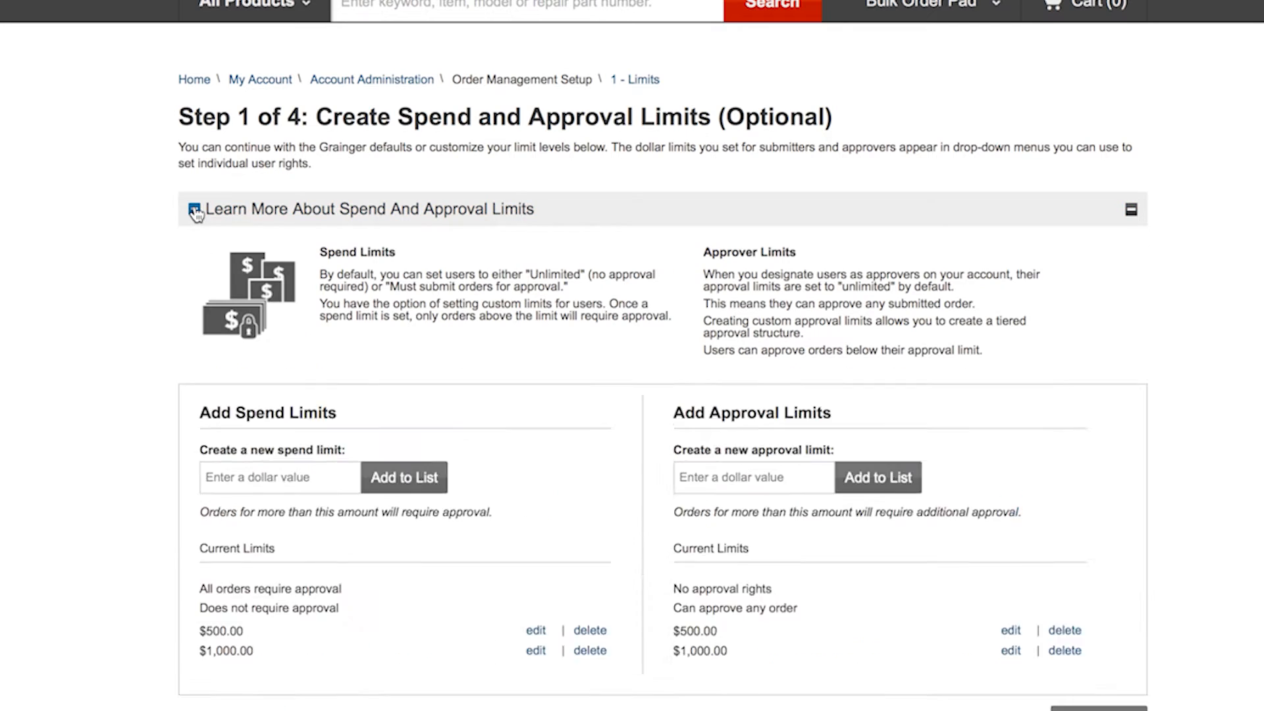
left_click(194, 209)
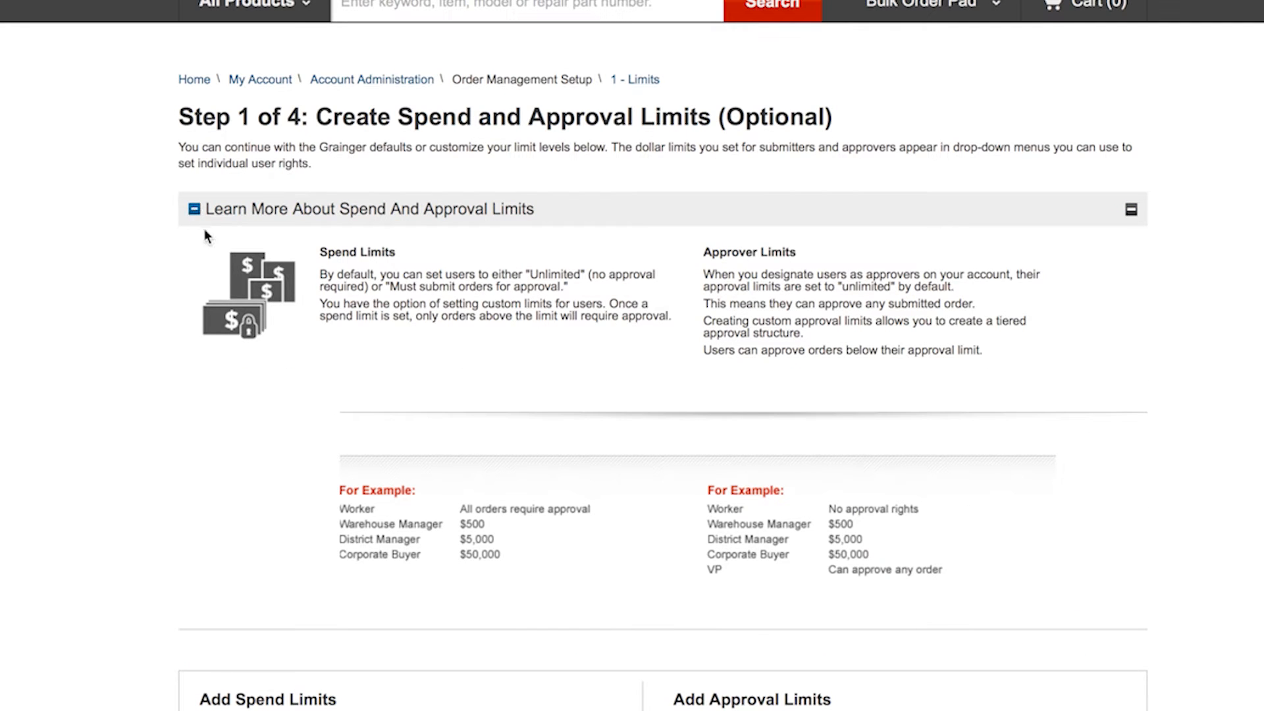
mouse_move(324, 506)
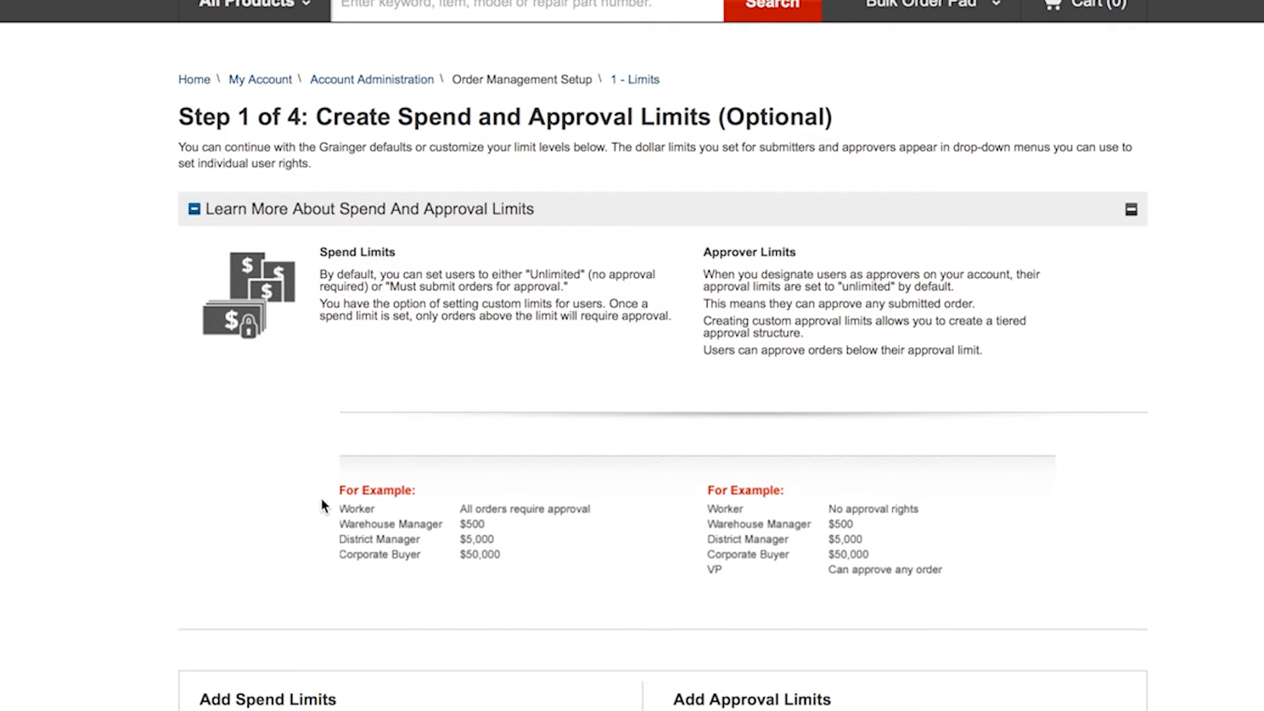
mouse_move(695, 519)
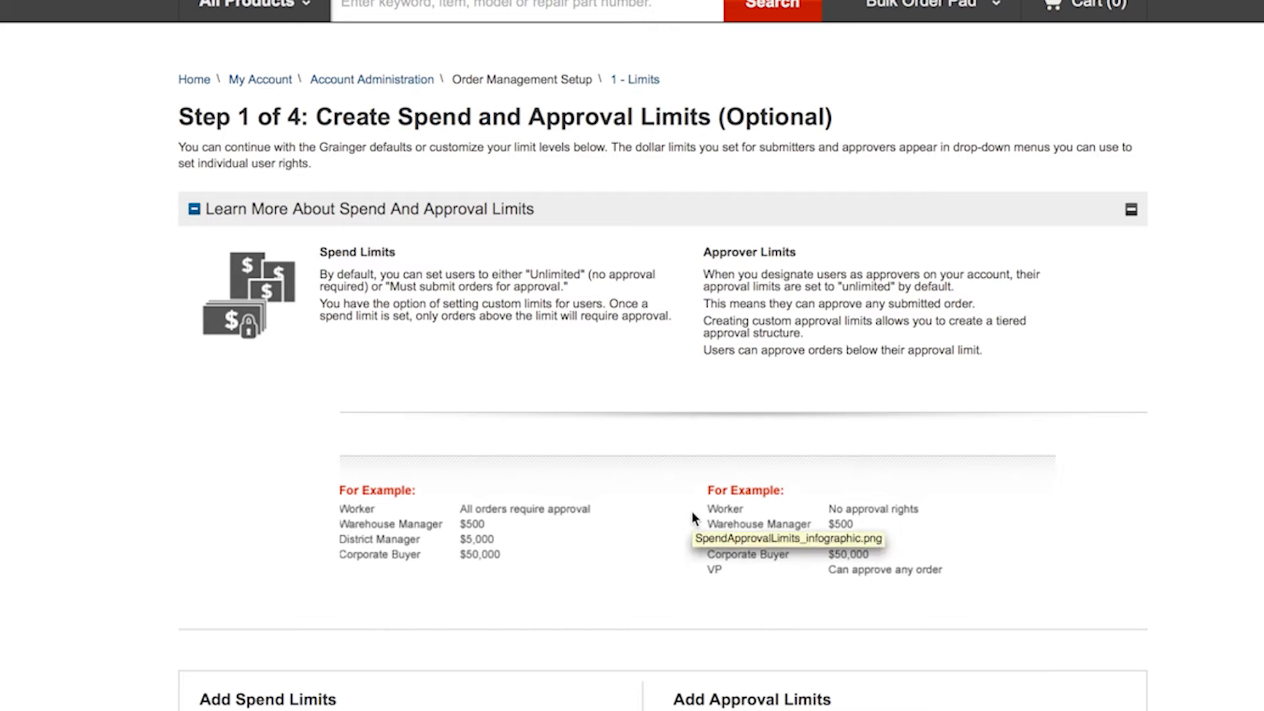
mouse_move(207, 242)
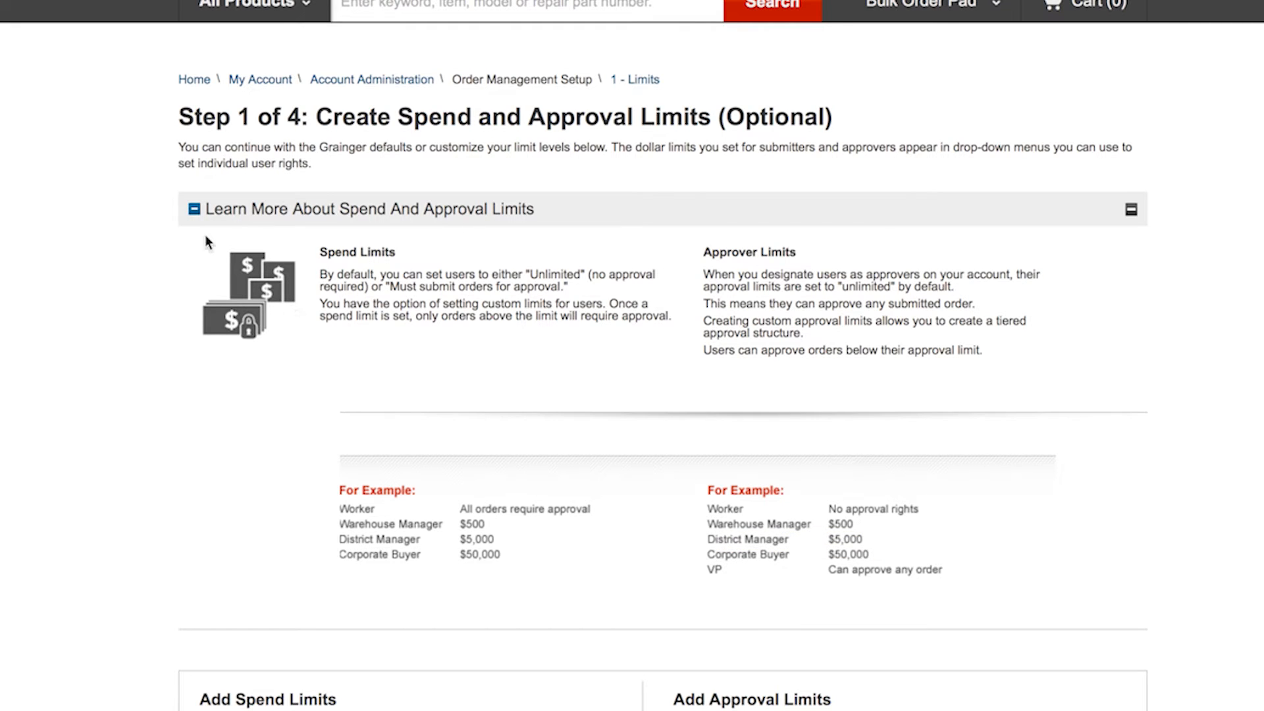
left_click(192, 209)
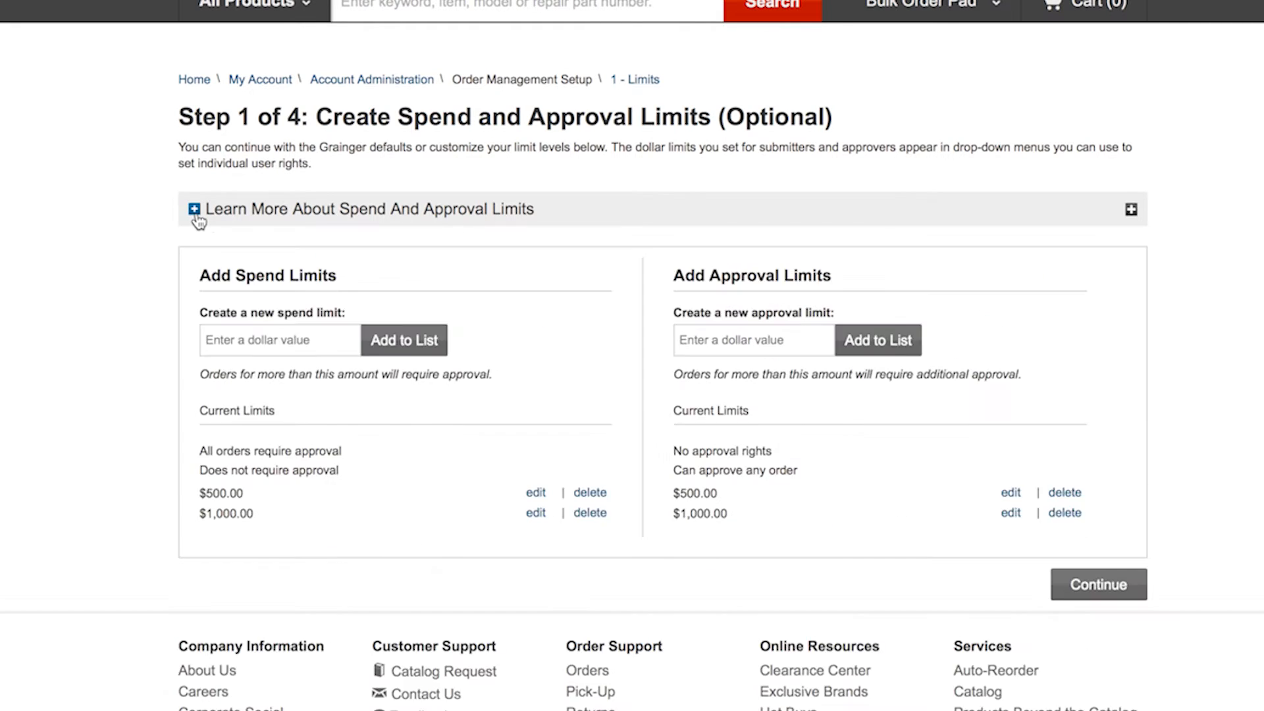
Step: Add a $200 spend limit and a $750 approval limit to the Step 1 lists
left_click(279, 339)
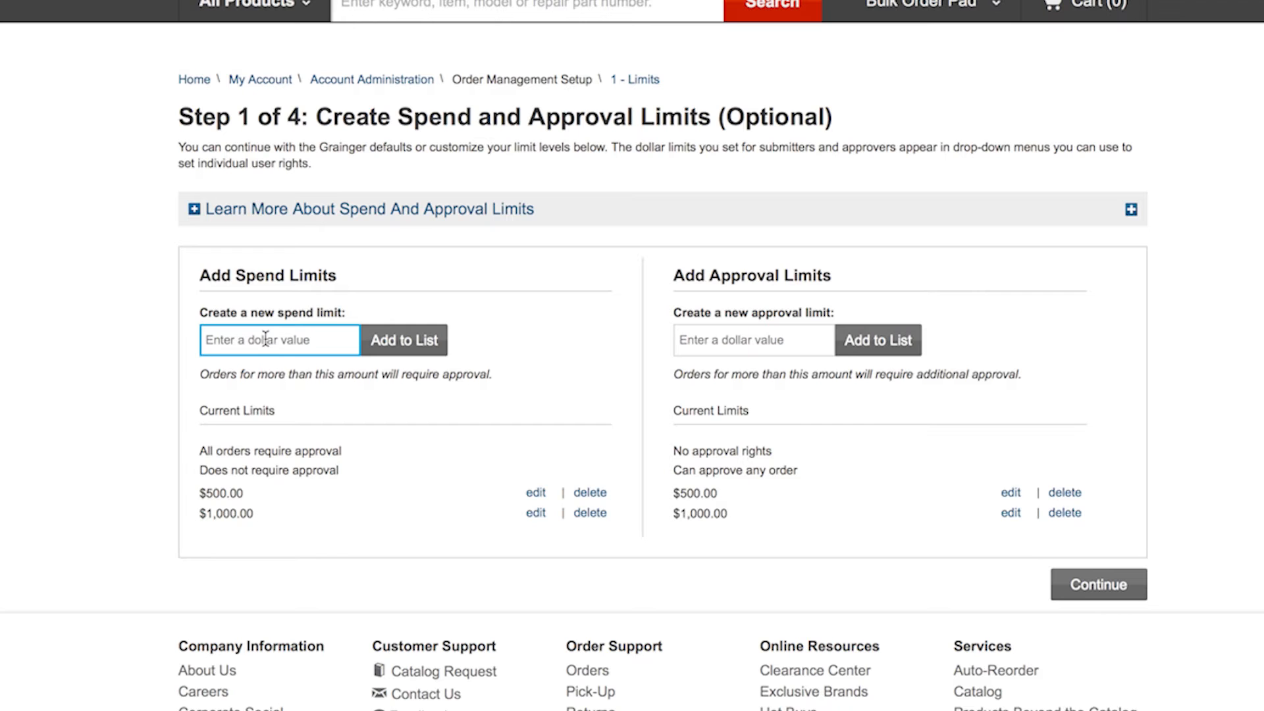
type("200")
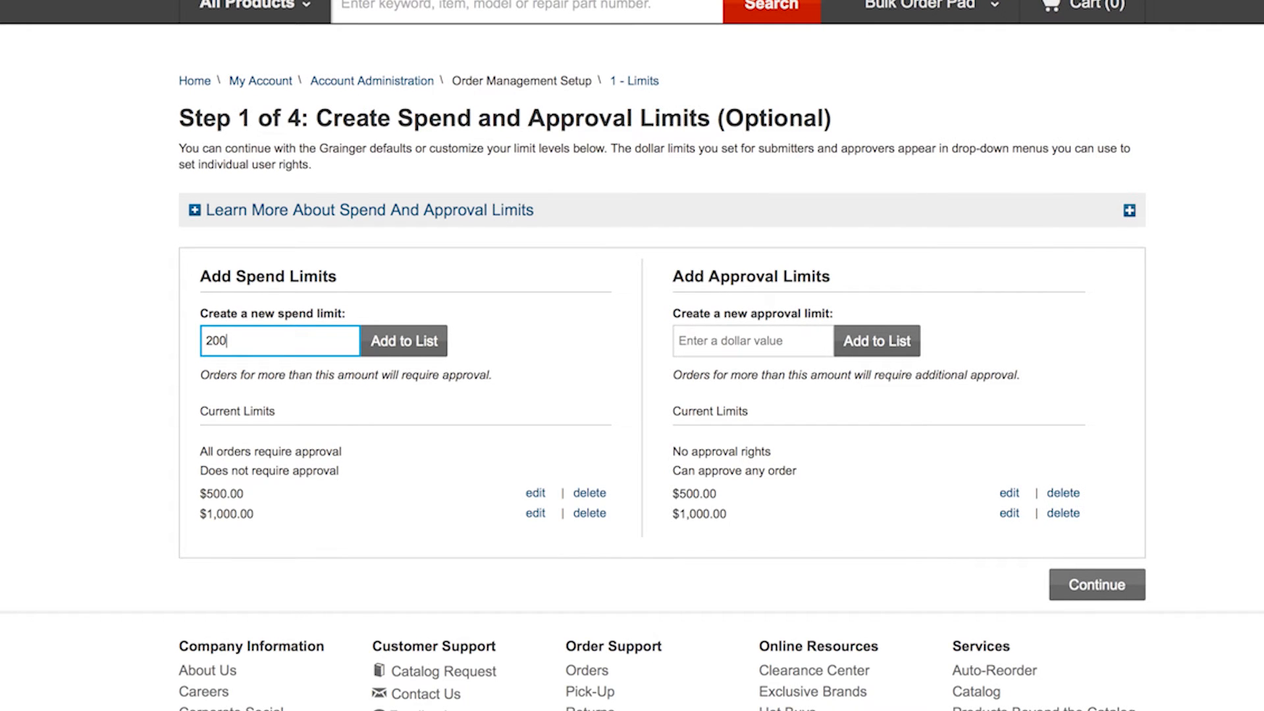
left_click(404, 339)
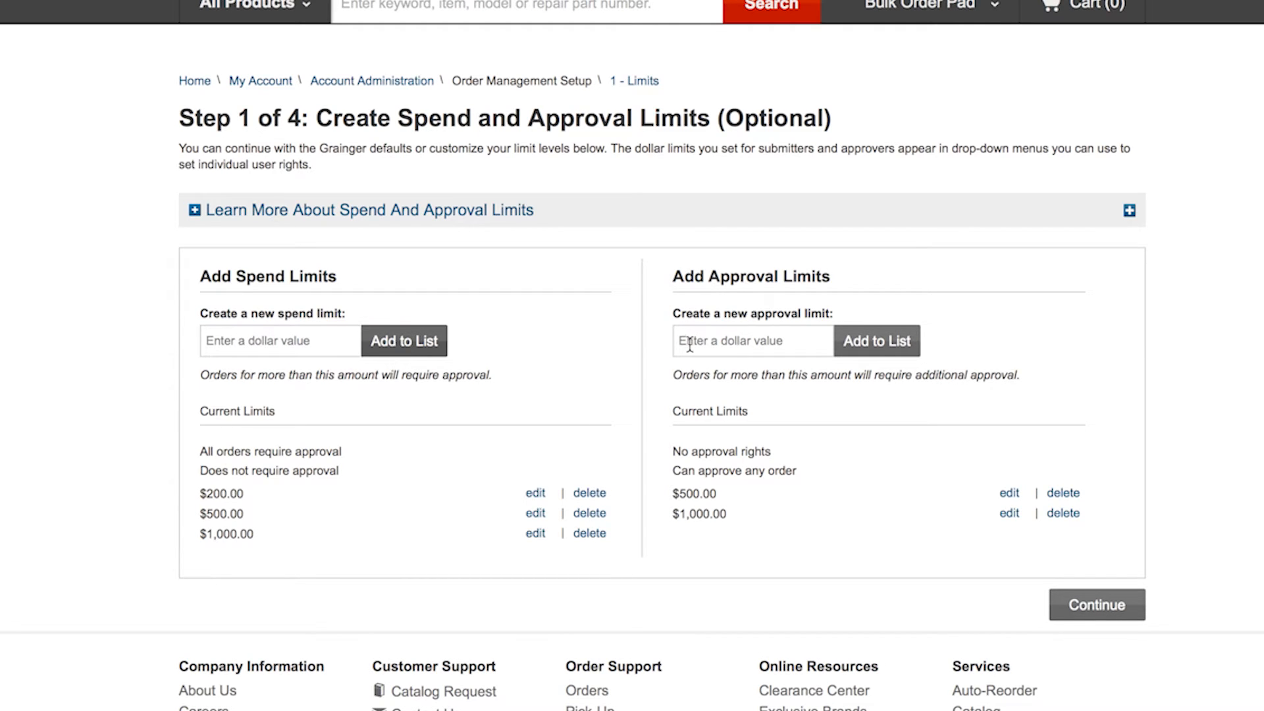
left_click(751, 339)
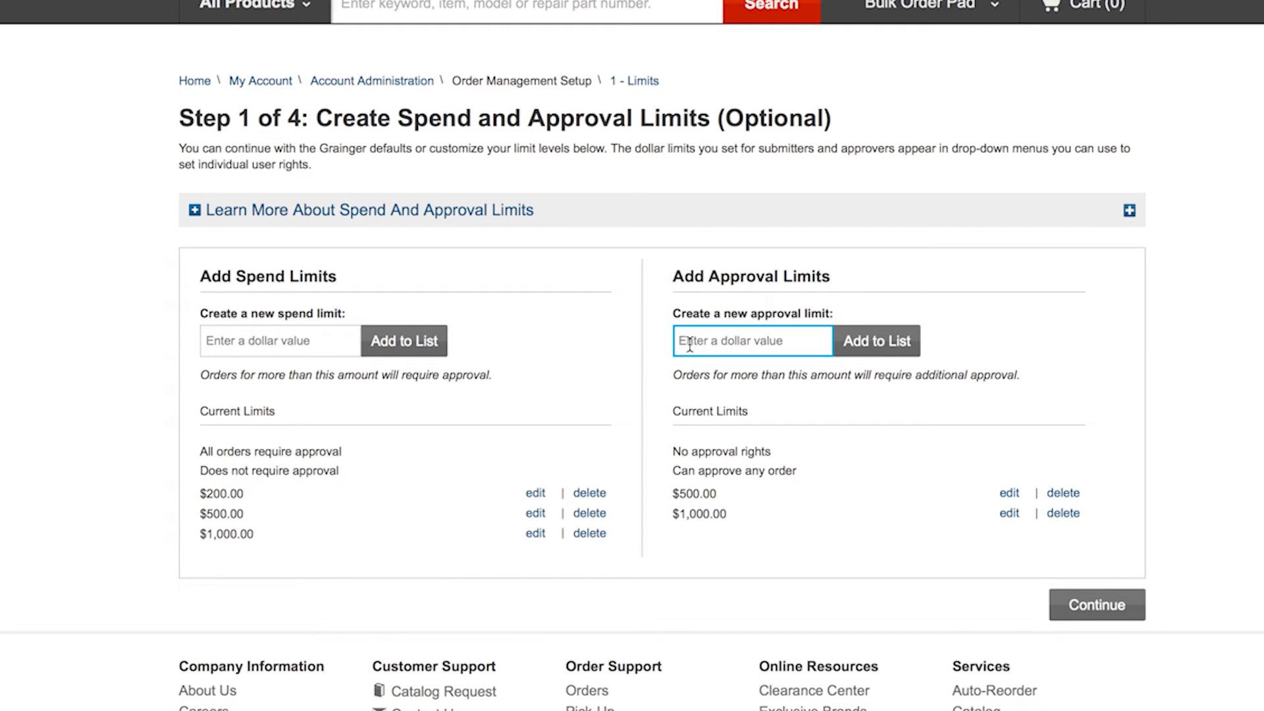
type("750")
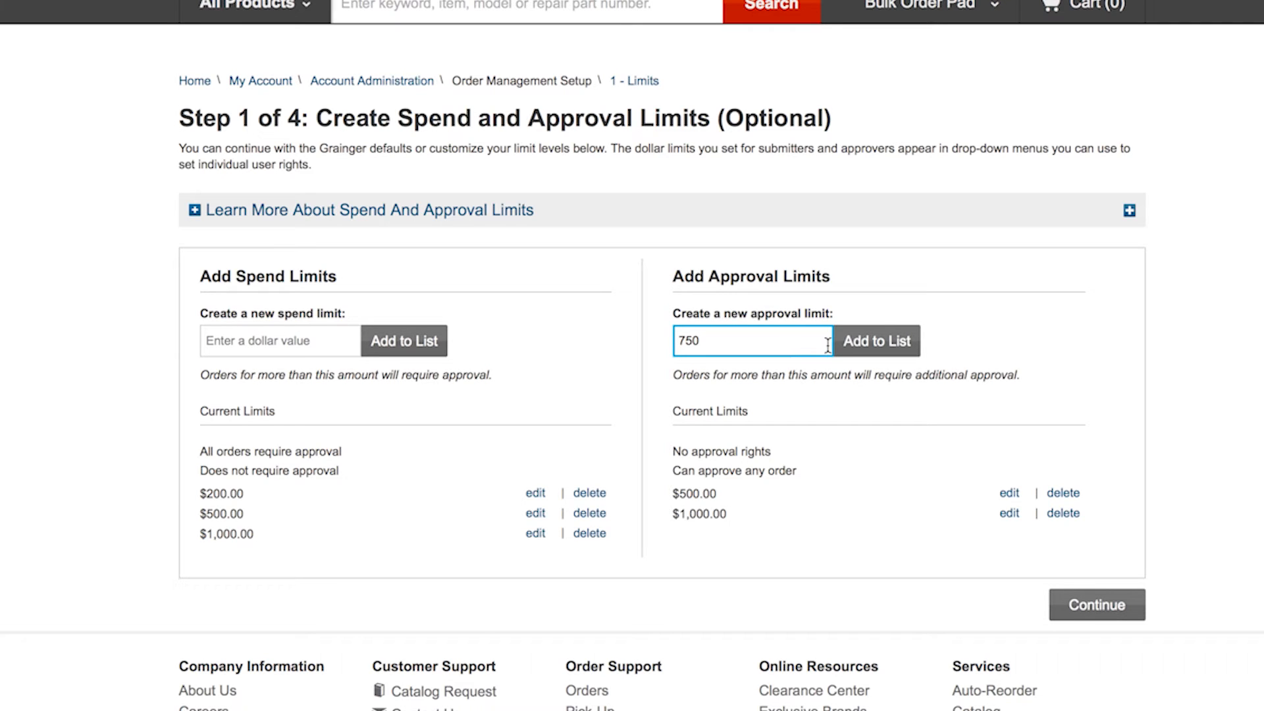
left_click(877, 340)
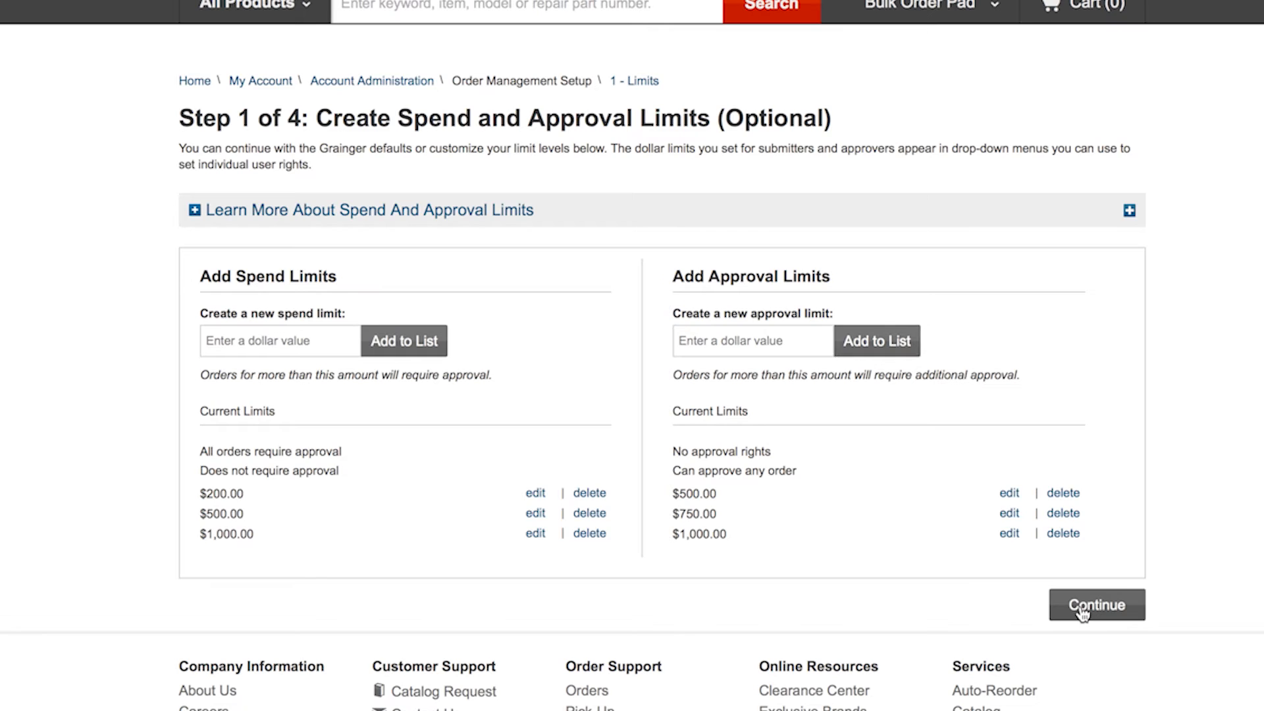
Step: Choose Adams, Administrator 1 and Baeabashka as approvers and save the choices
left_click(1094, 605)
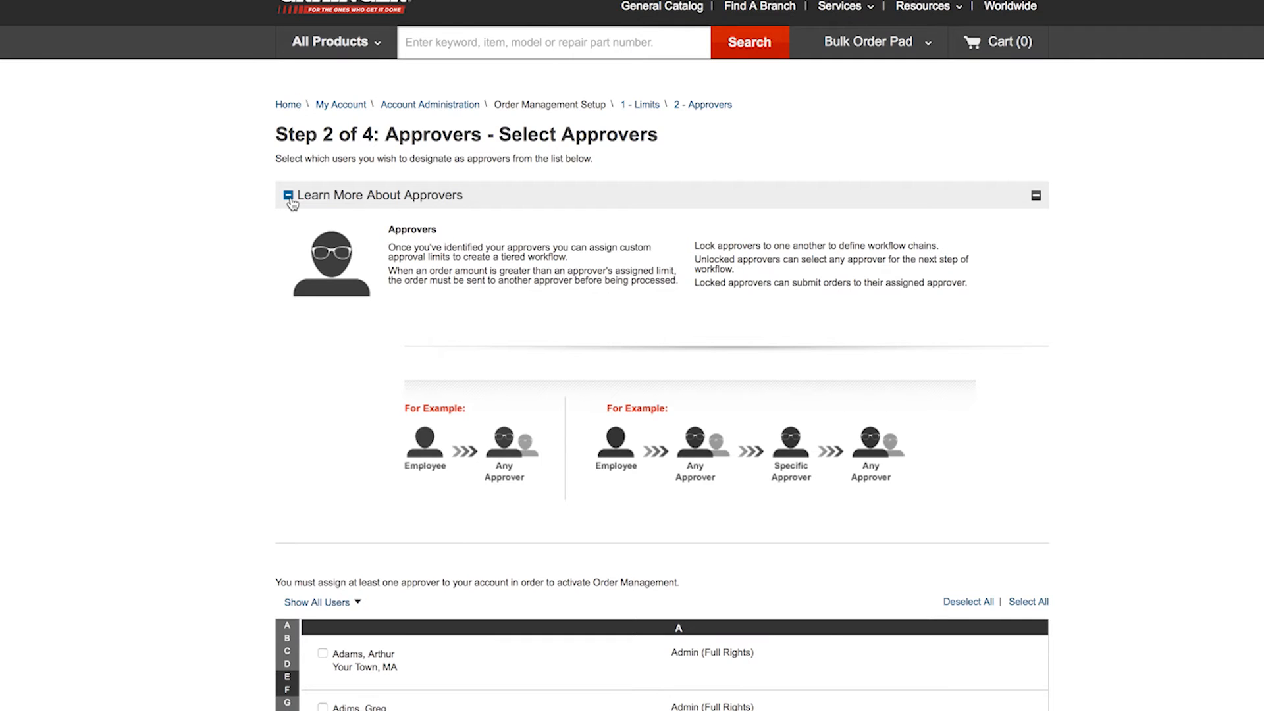
left_click(1036, 195)
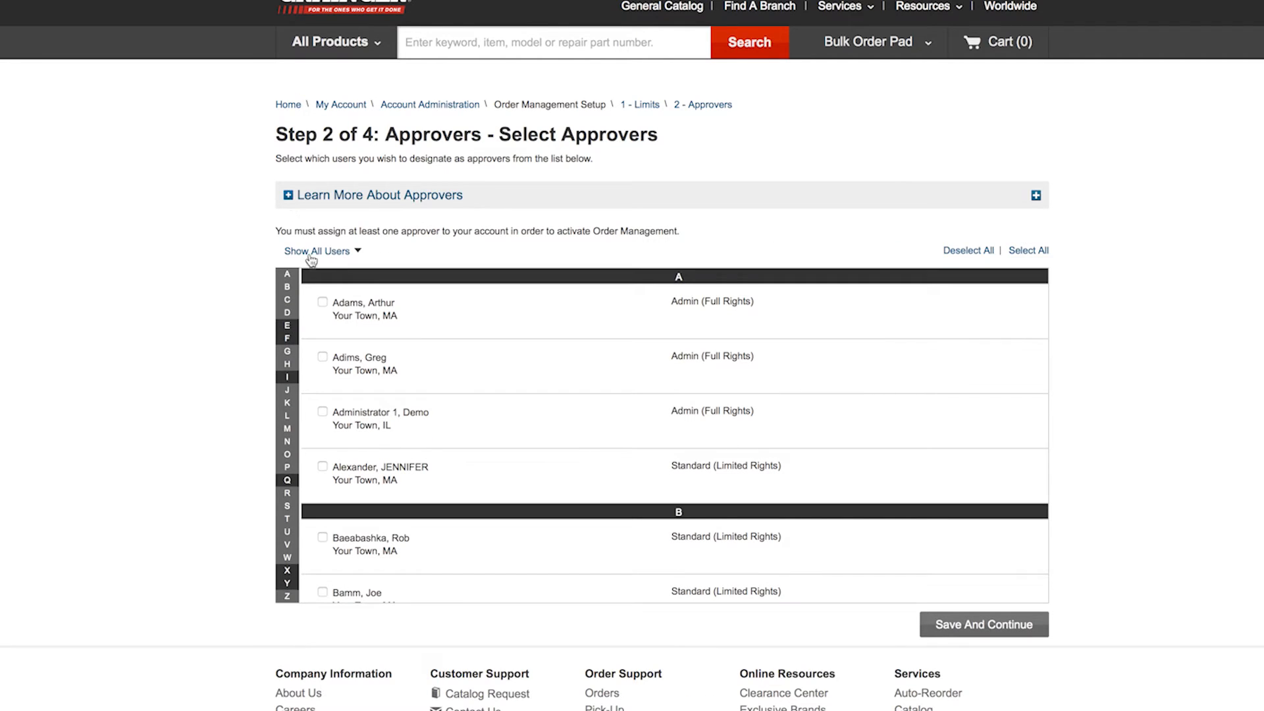
left_click(322, 301)
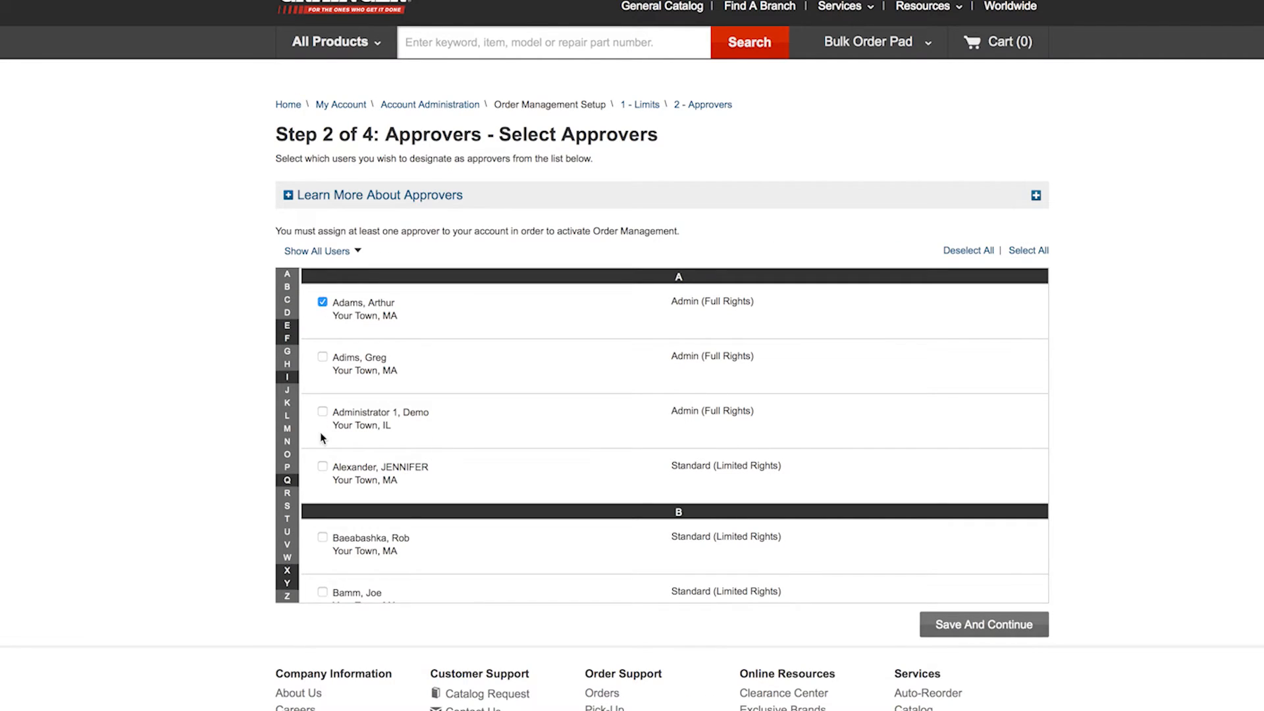
left_click(323, 410)
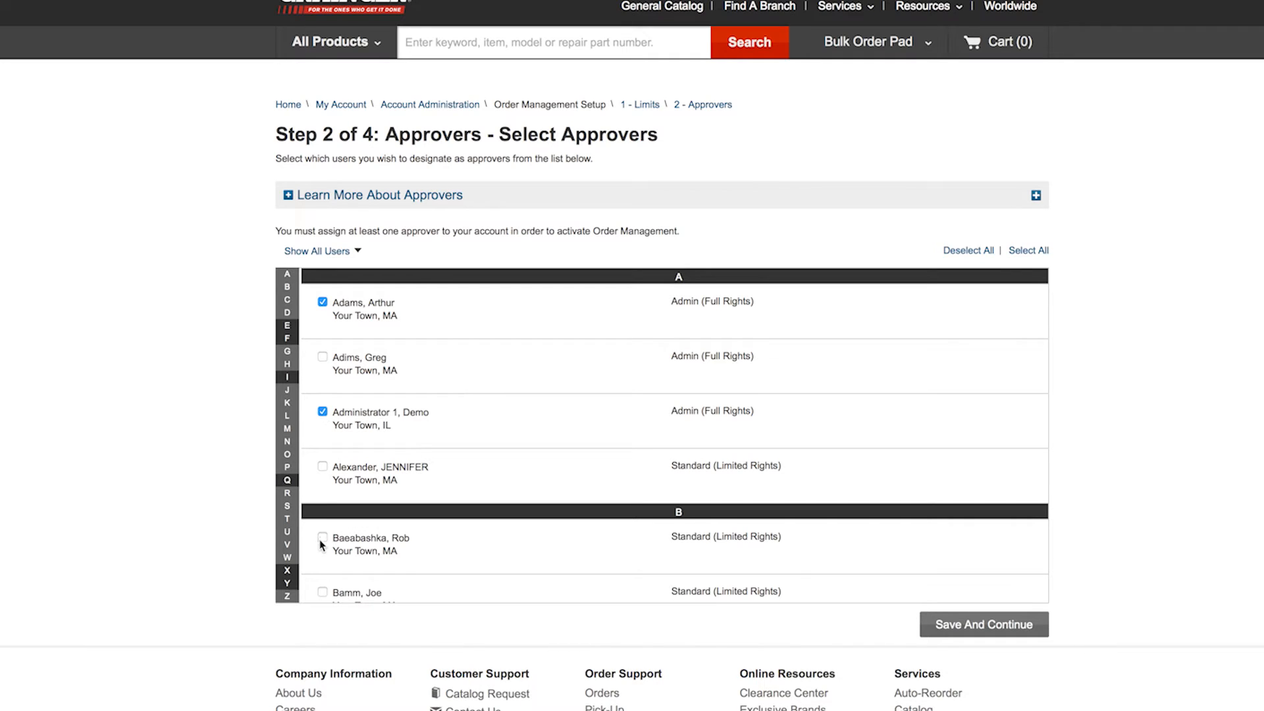
left_click(322, 537)
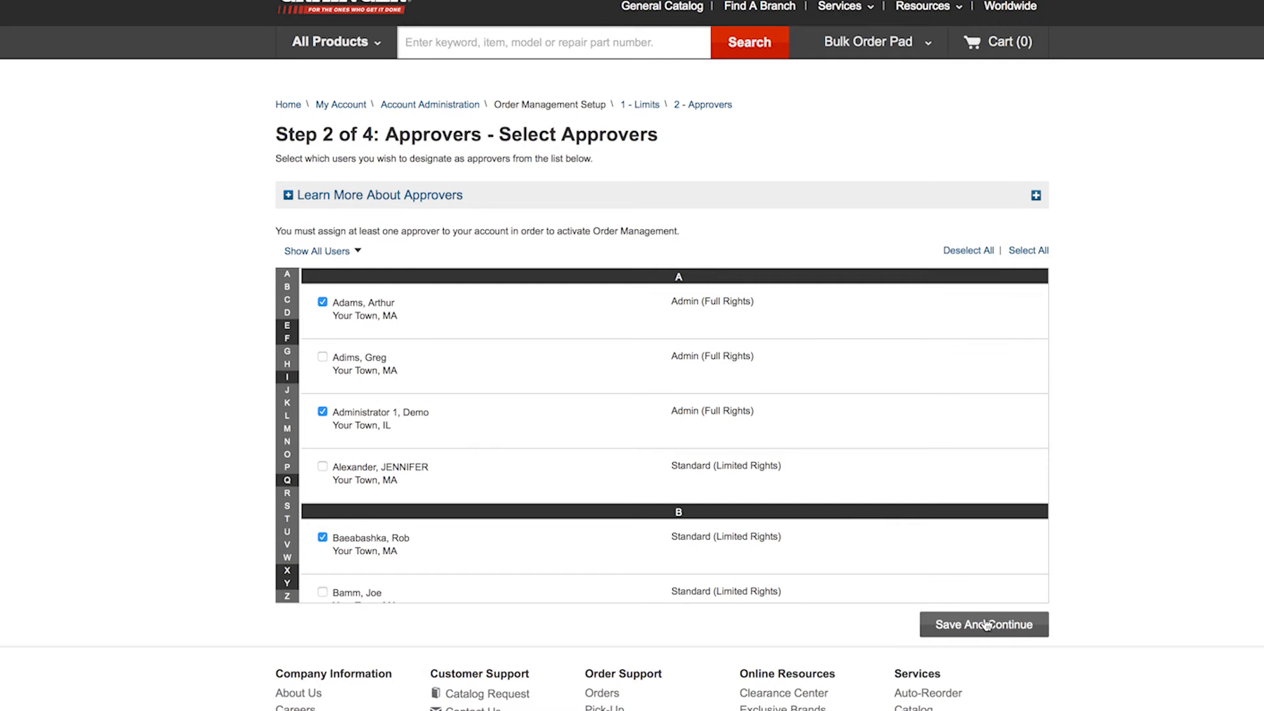
left_click(982, 624)
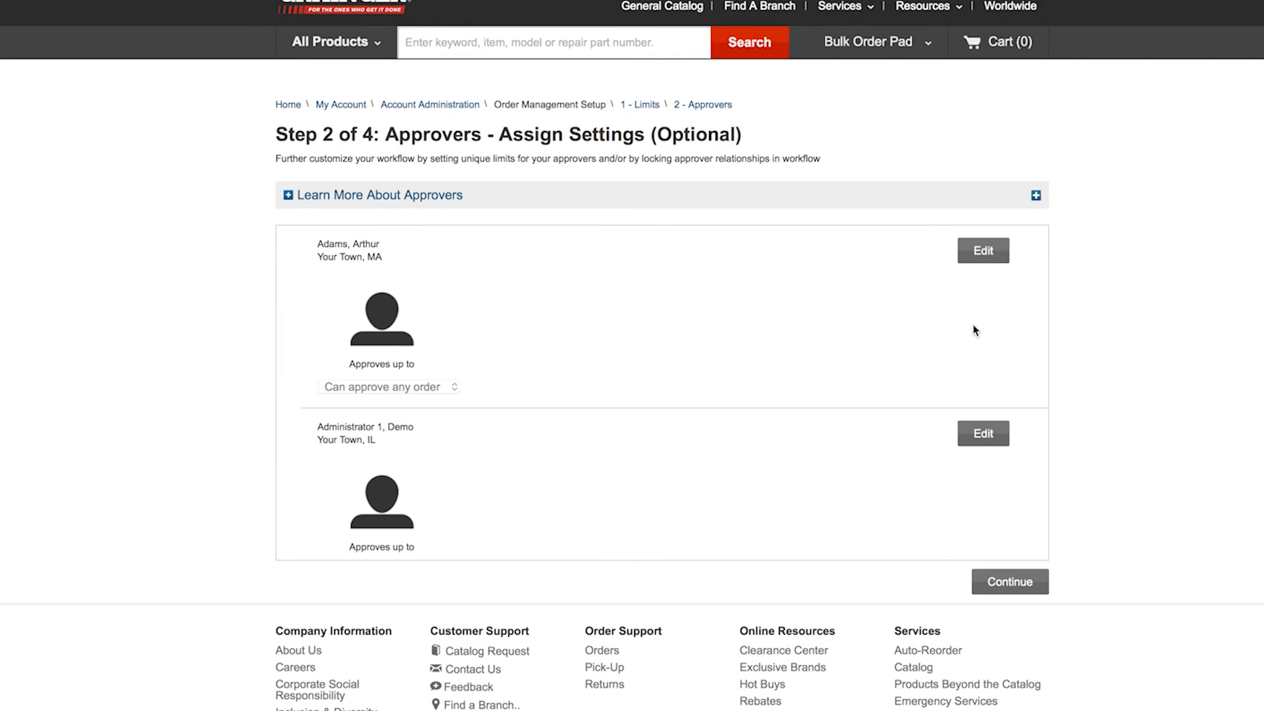
Step: Cap Adams at $500 with Administrator 1 as unlocked default approver, then continue to Step 3
left_click(982, 250)
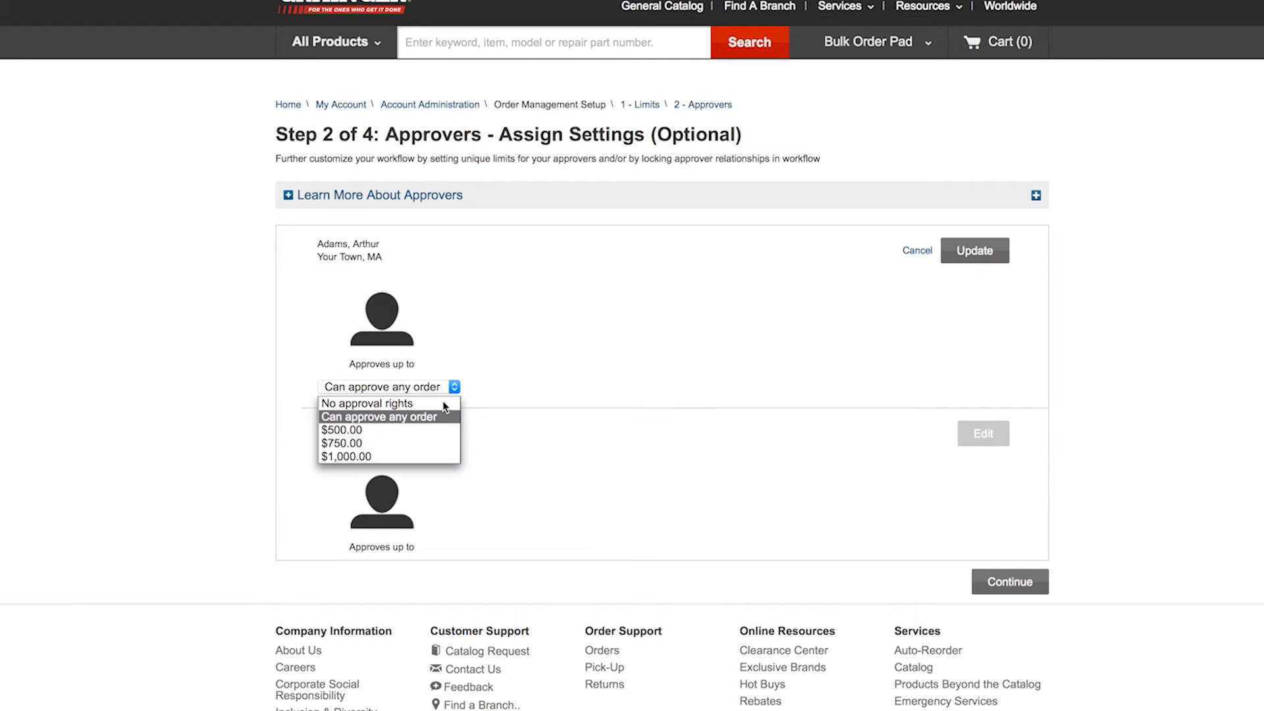
left_click(341, 429)
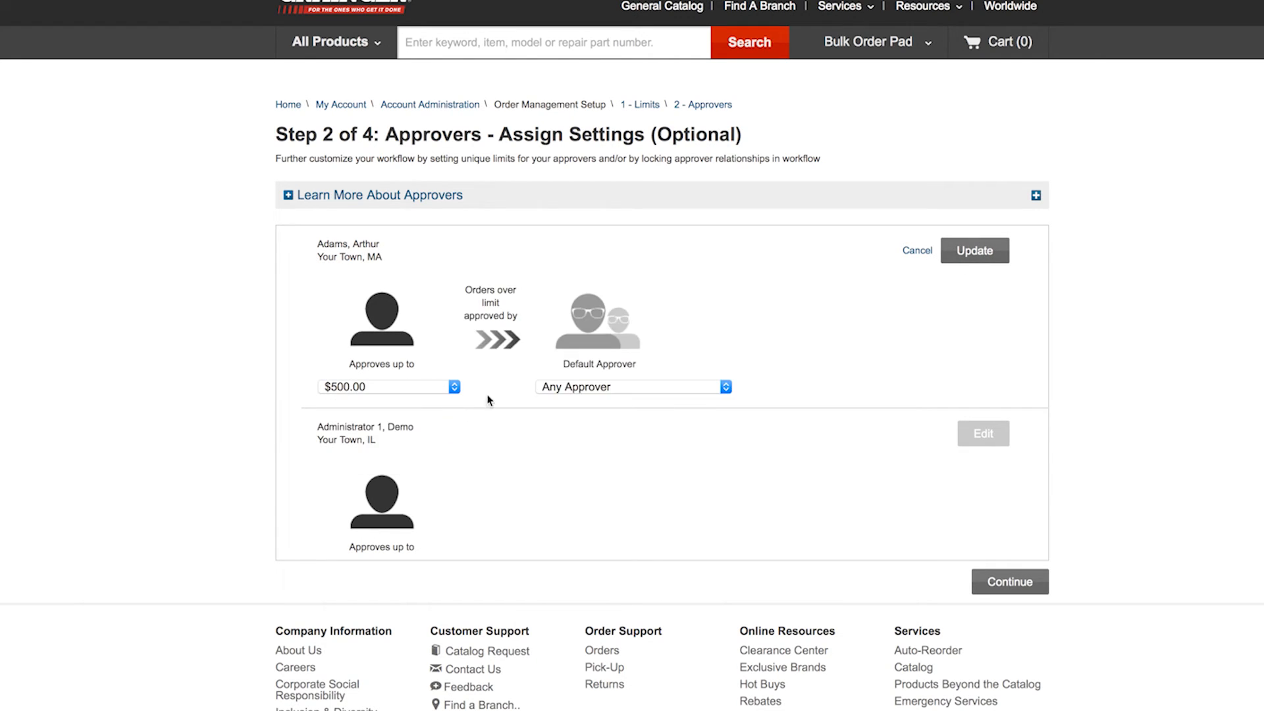
left_click(724, 387)
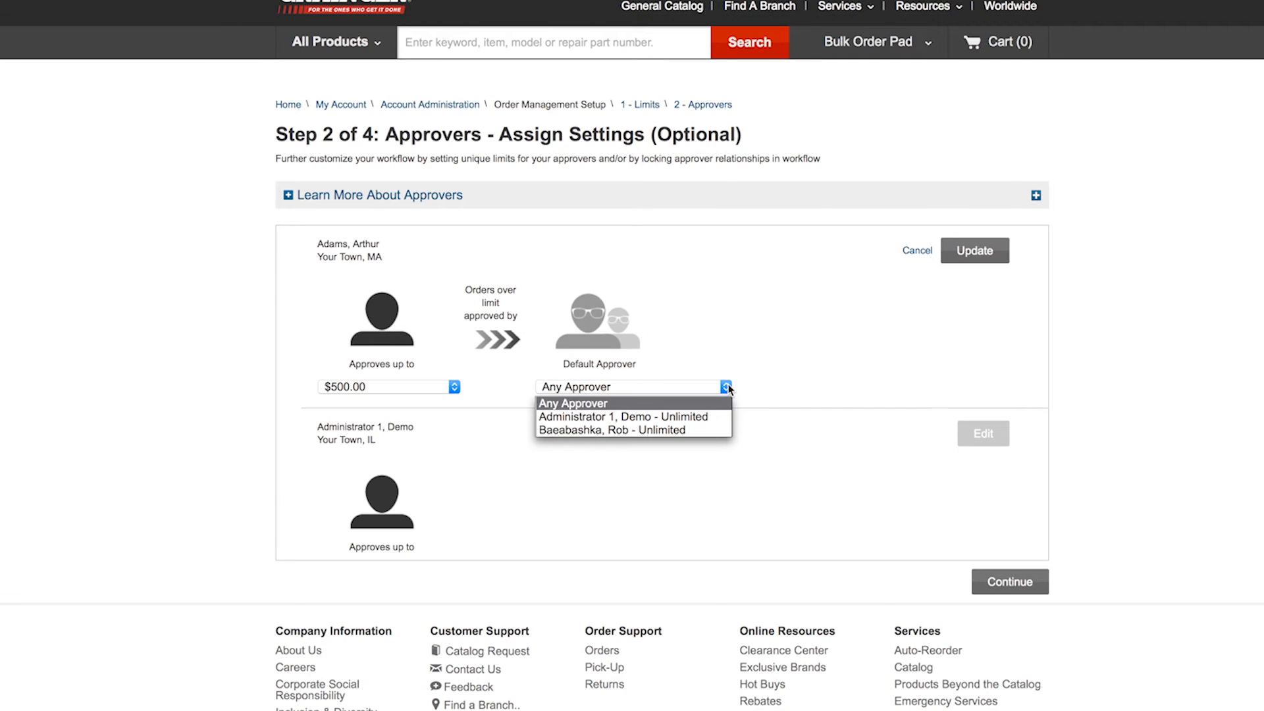
left_click(623, 418)
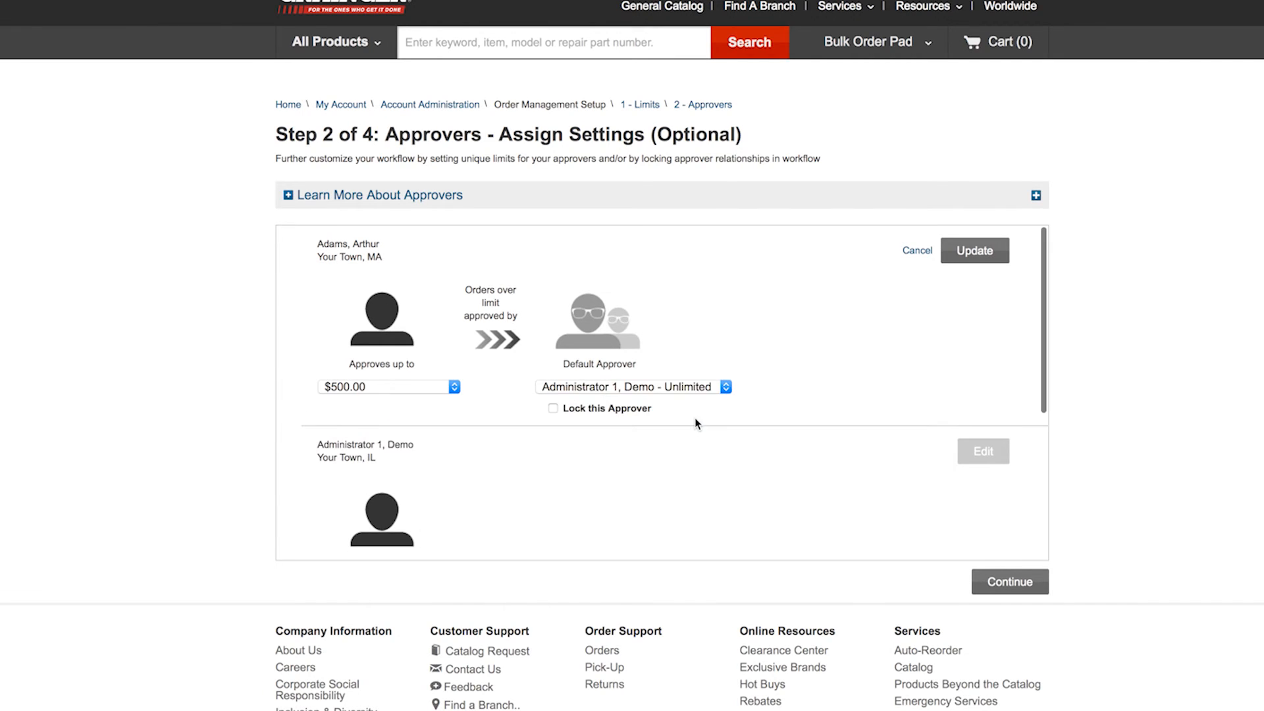
mouse_move(633, 420)
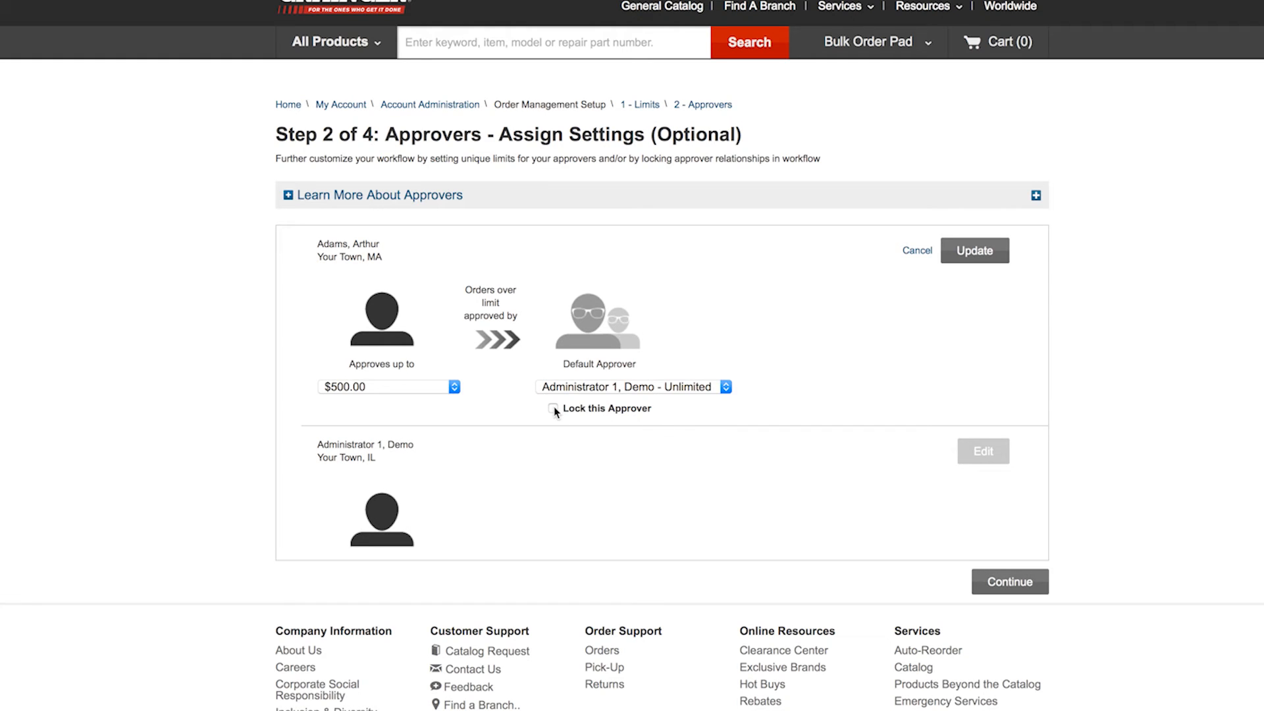
left_click(553, 408)
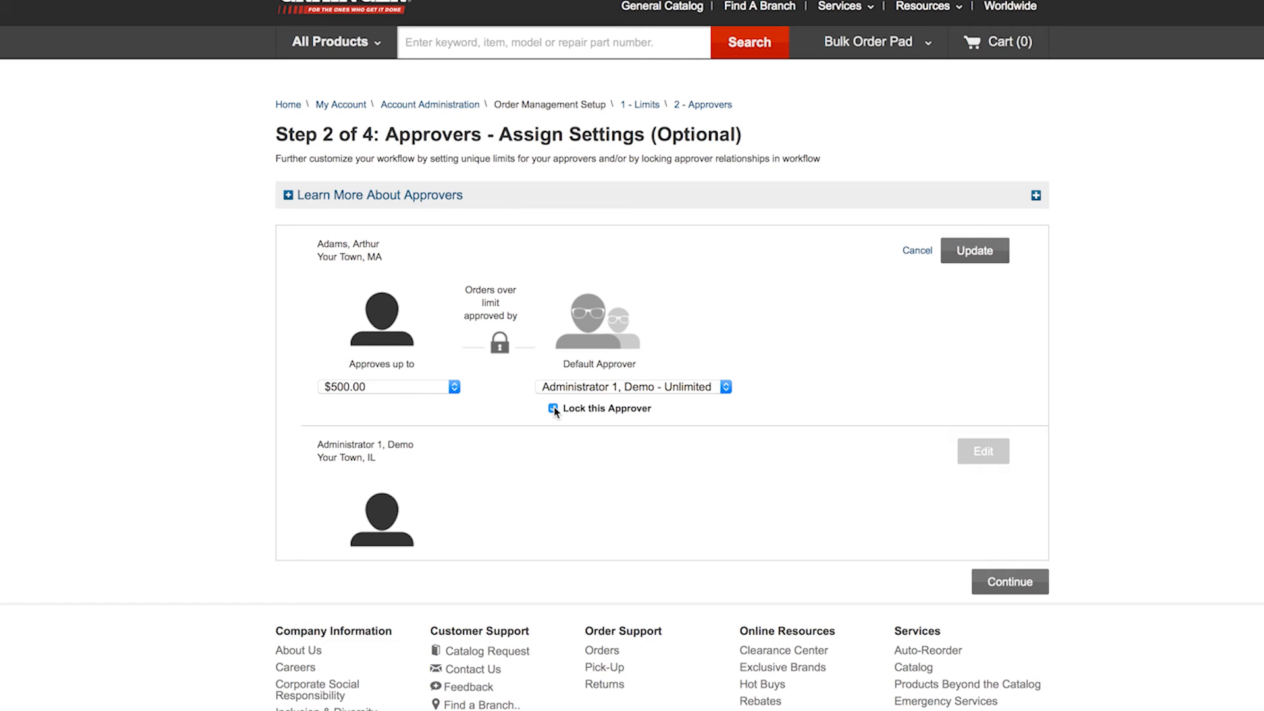
left_click(553, 408)
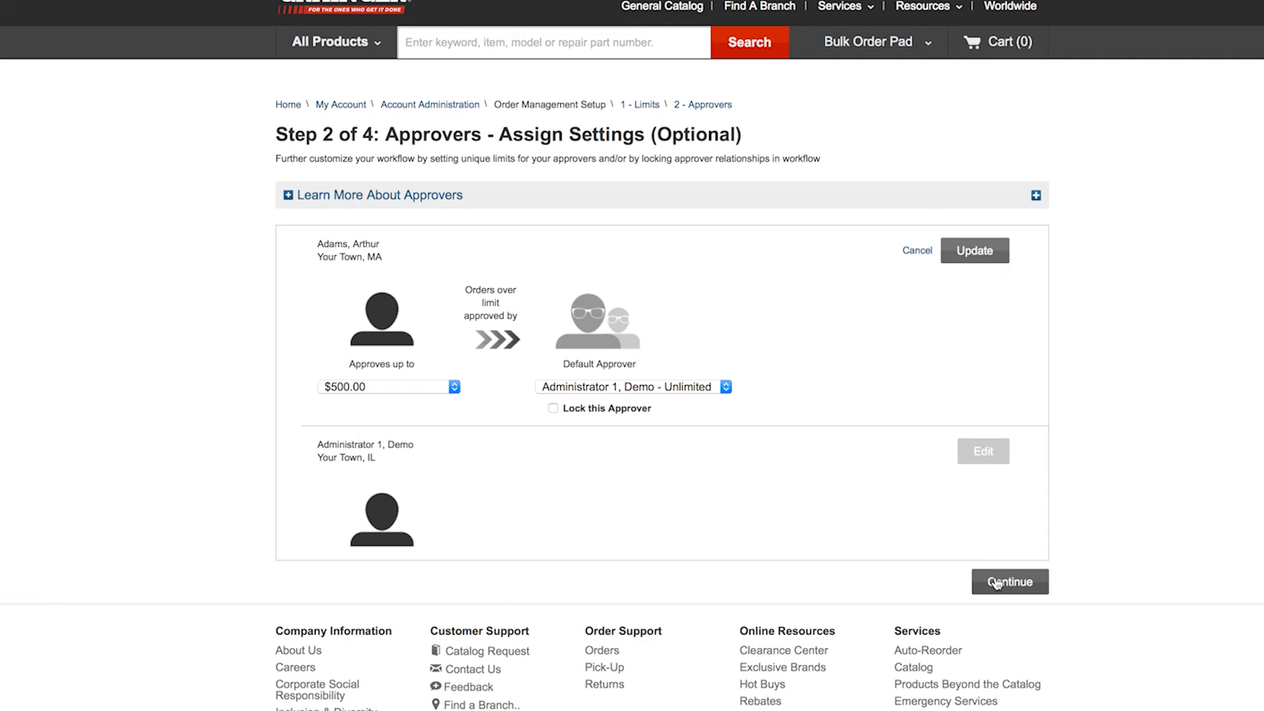
left_click(1008, 582)
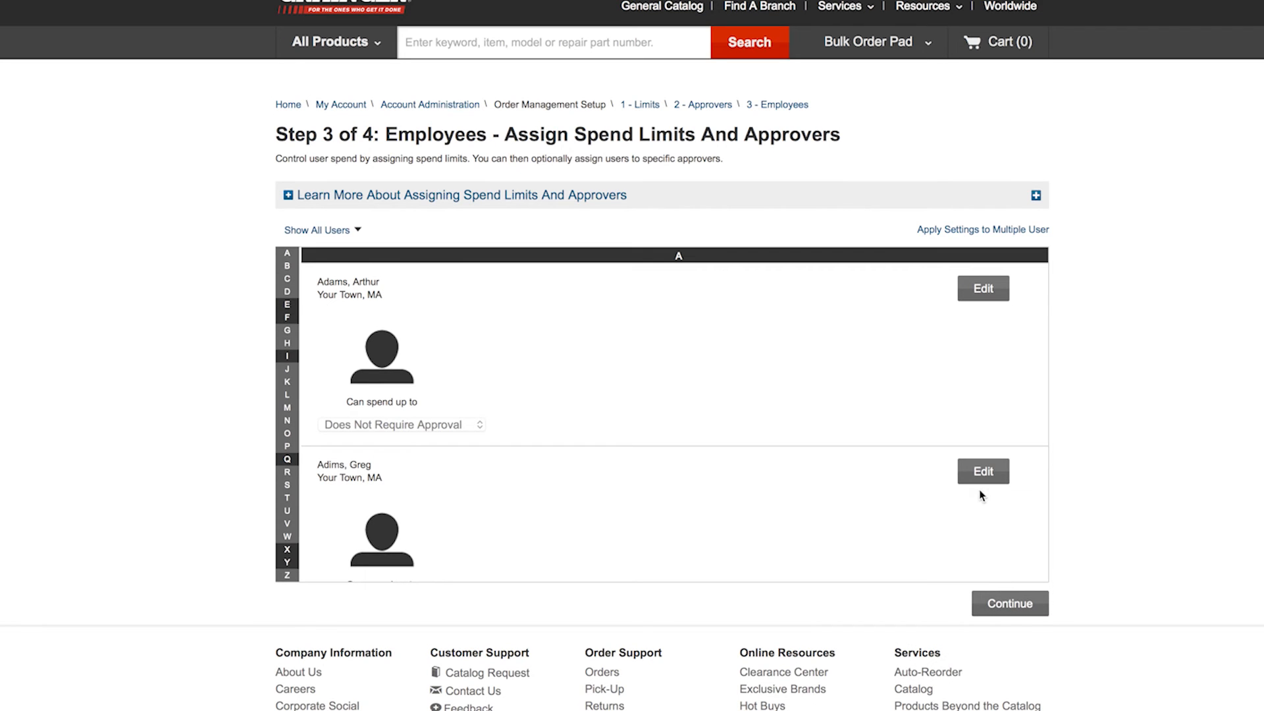
mouse_move(982, 289)
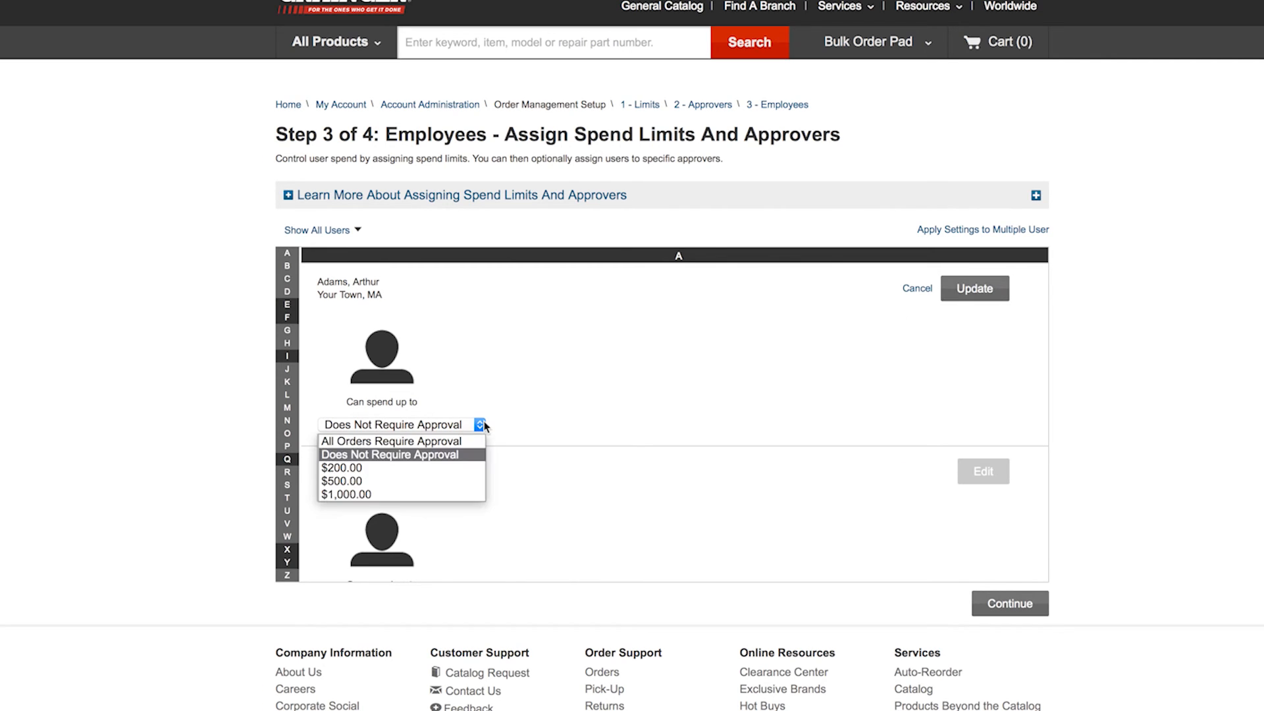
Step: Give Adams a $500 spend limit with Administrator 1 as default approver and continue to Step 4
left_click(342, 480)
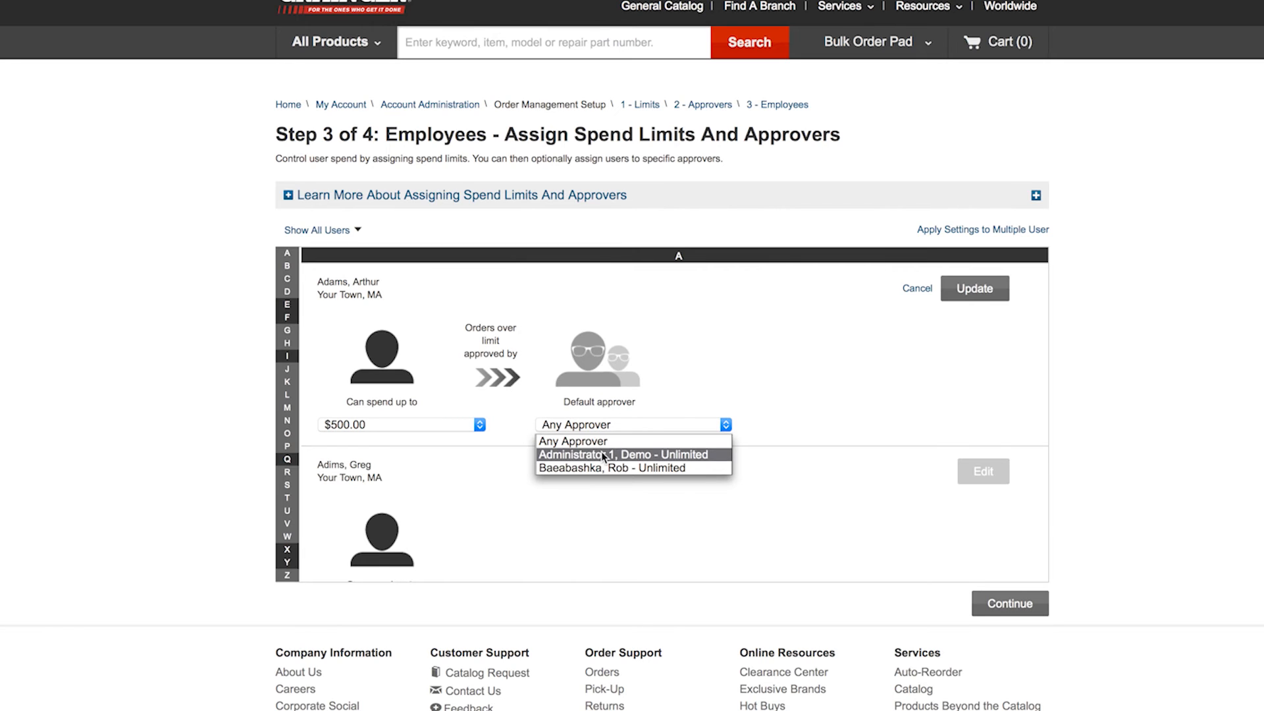
left_click(624, 454)
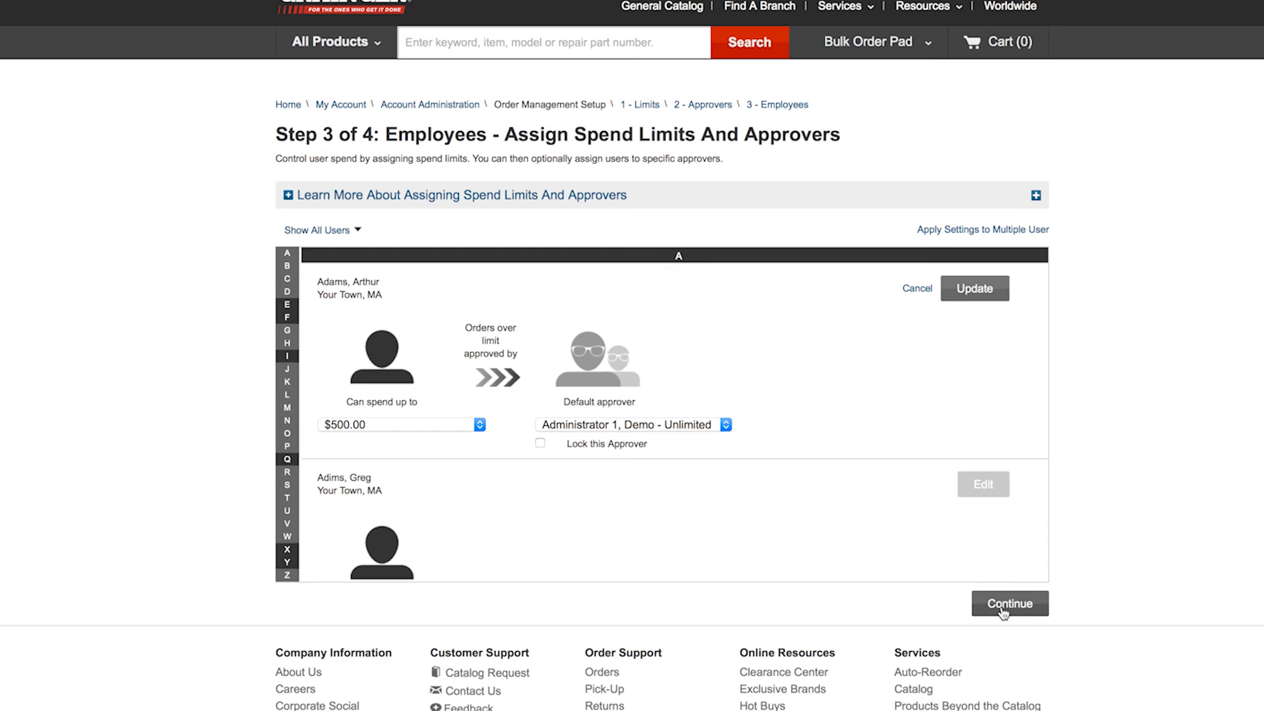
left_click(1009, 603)
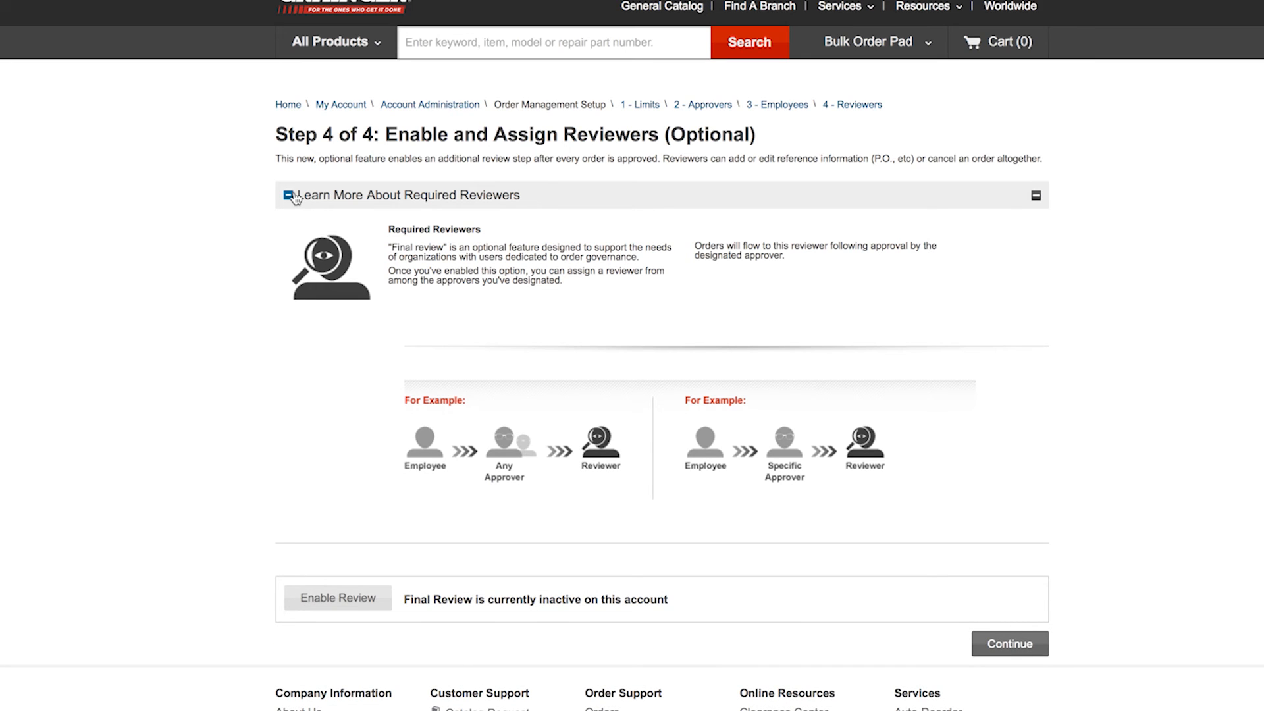
Step: Try enabling review with the second user as reviewer, then suspend review and finish setup
left_click(1036, 195)
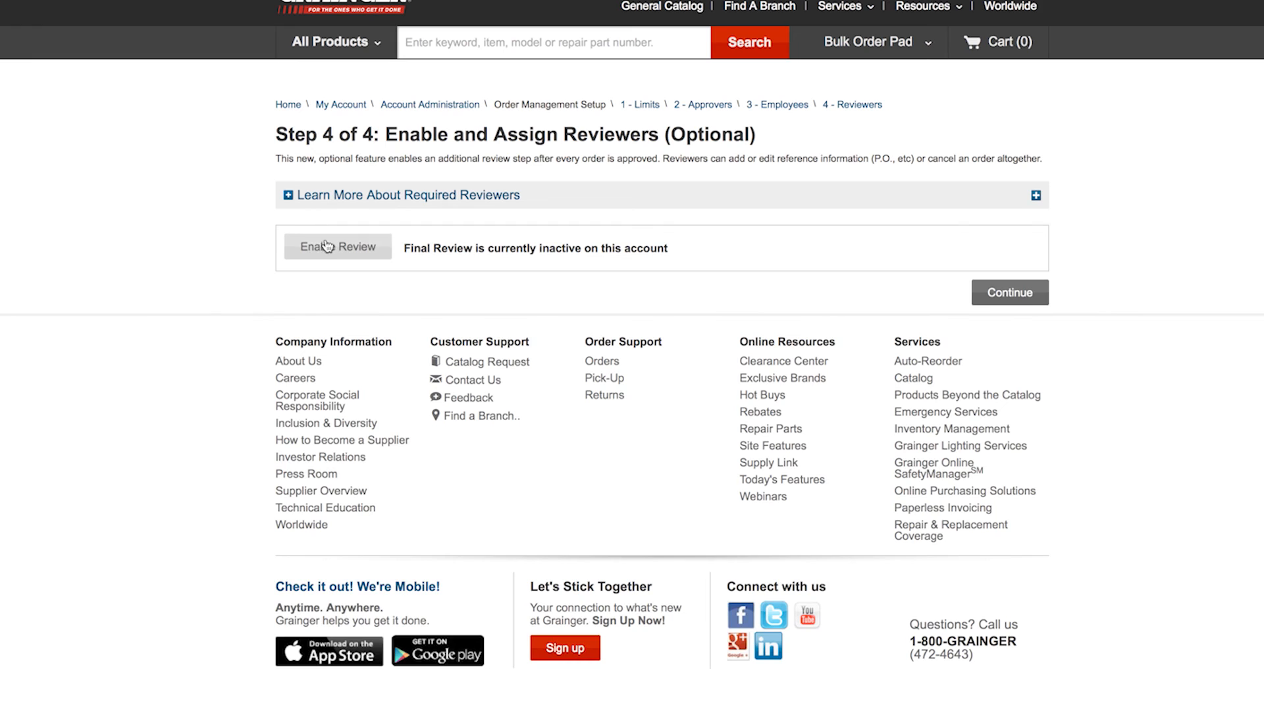
left_click(339, 246)
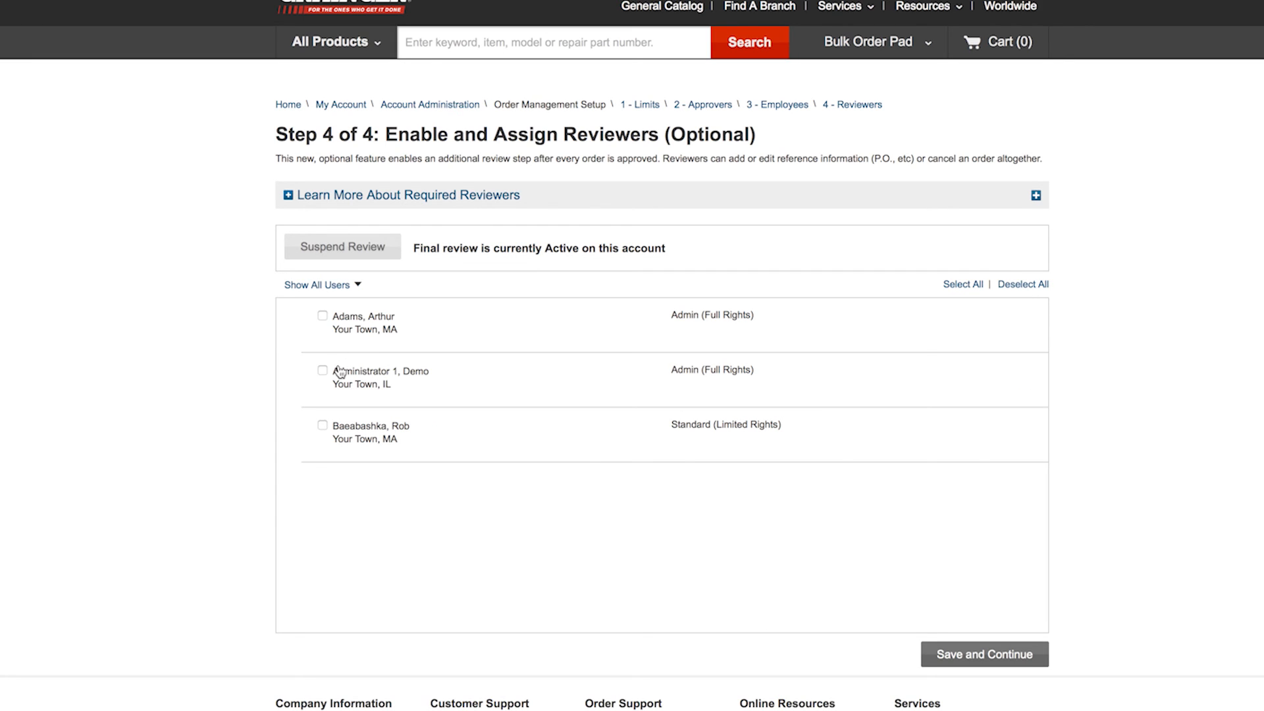
left_click(321, 370)
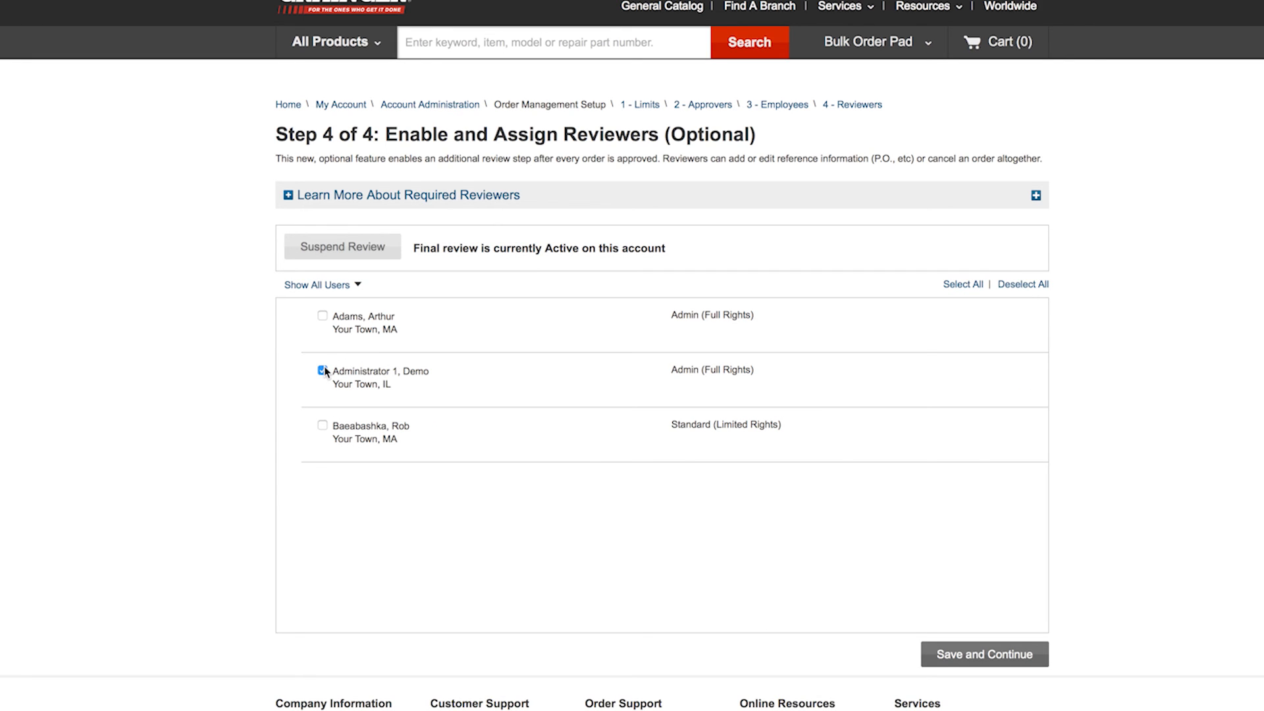
left_click(322, 371)
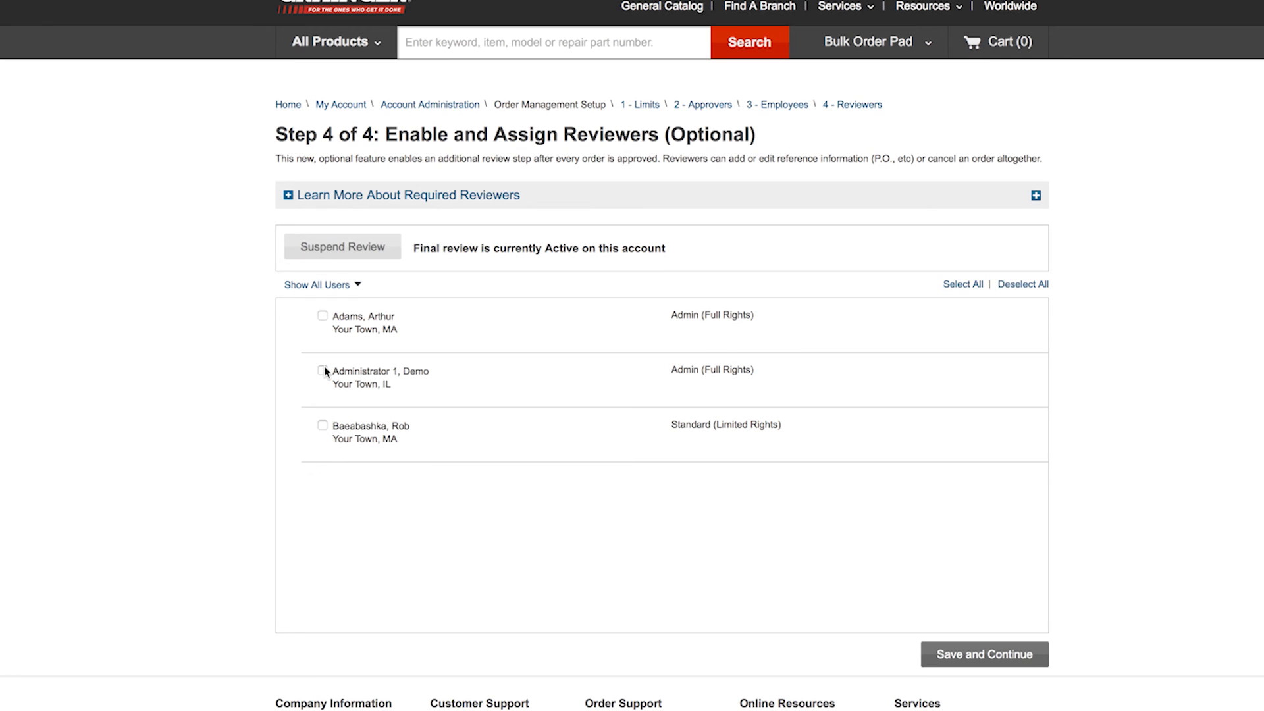
left_click(342, 246)
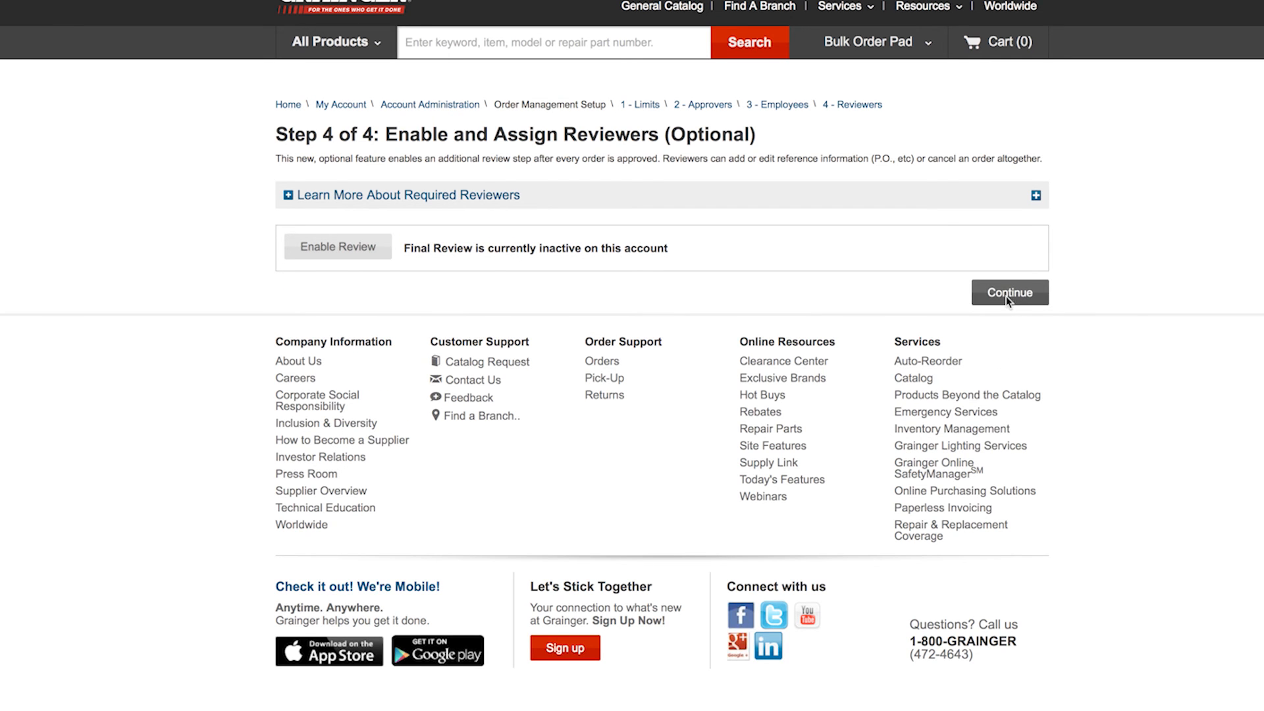
left_click(1008, 293)
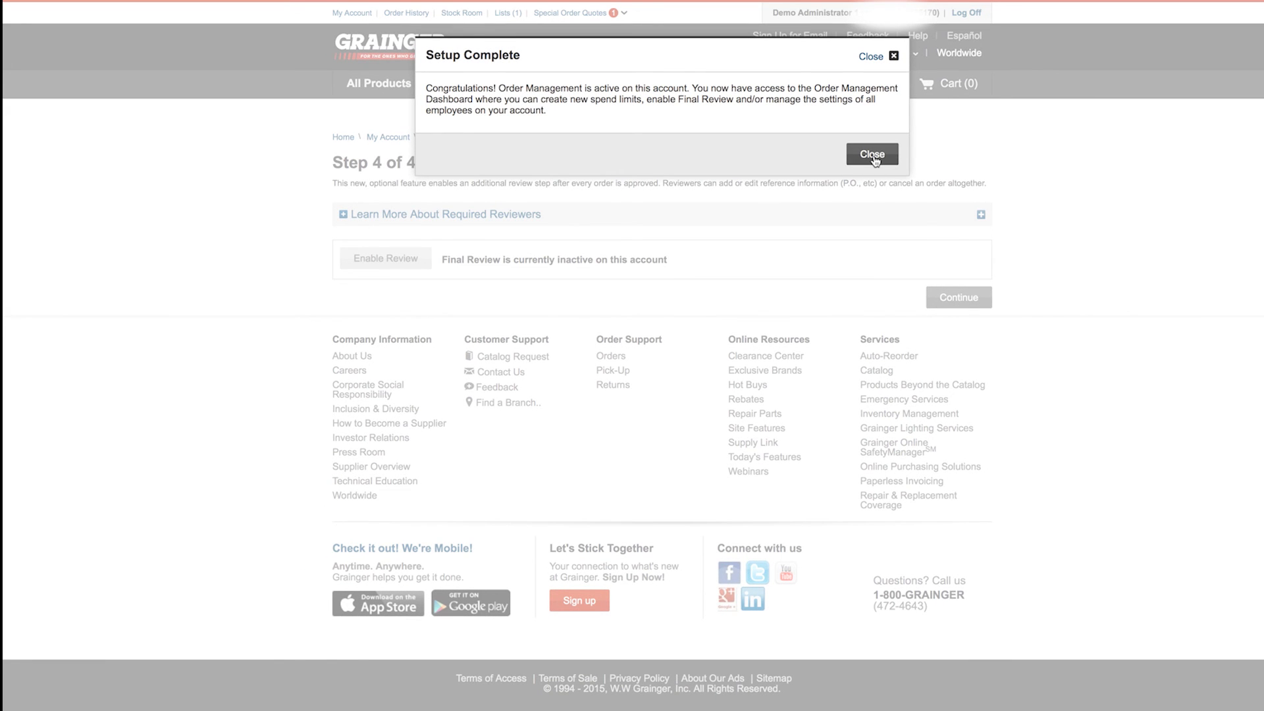
Step: Close the Setup Complete confirmation, returning to the My Account Order Management overview
left_click(871, 154)
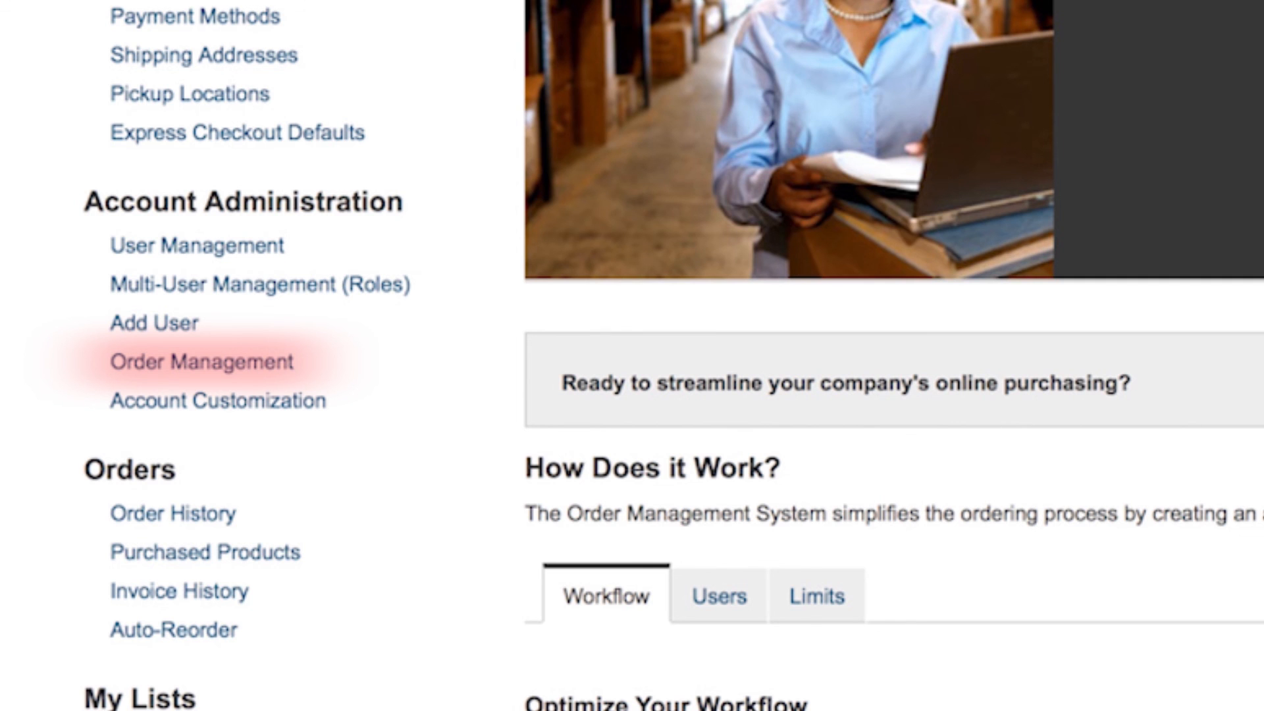
scroll("up", 3)
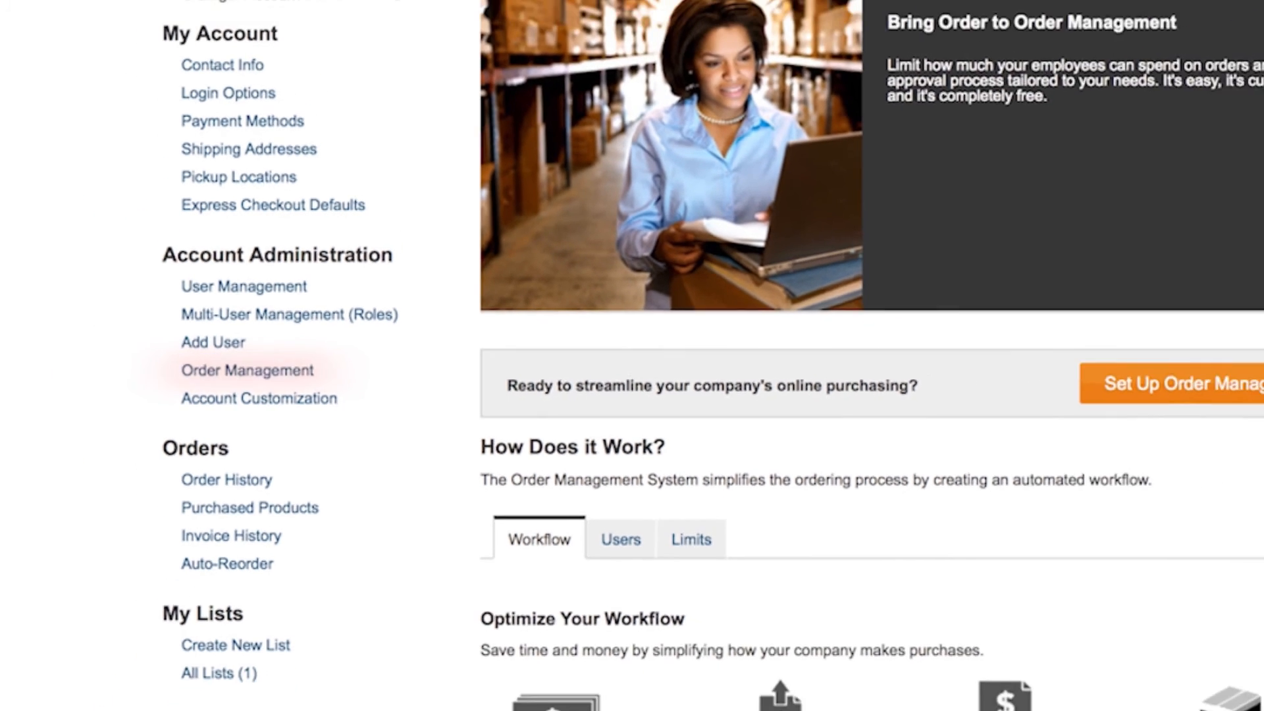